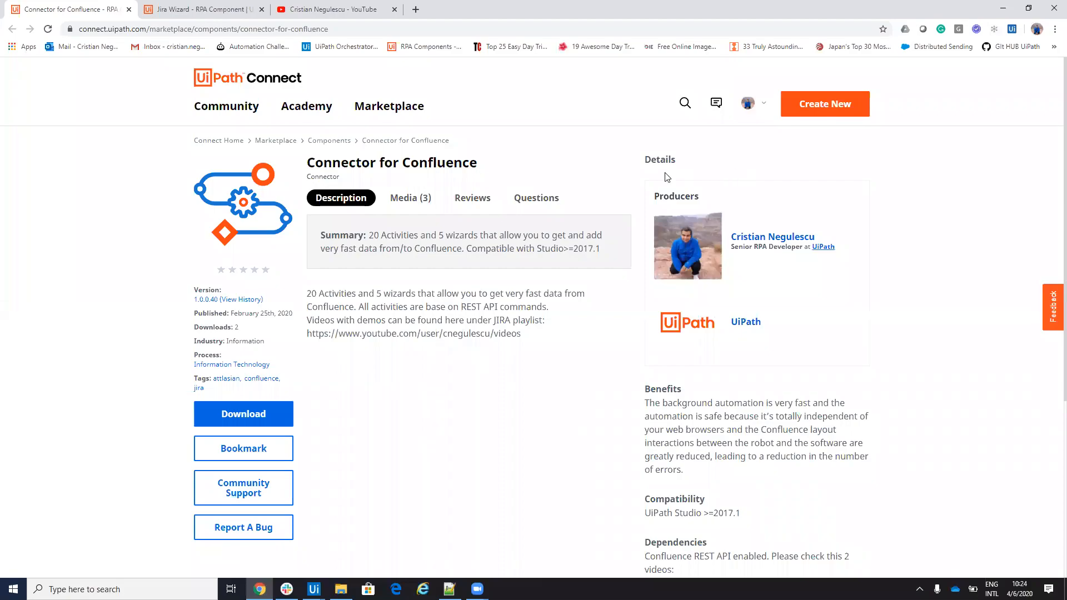
mouse_move(444, 212)
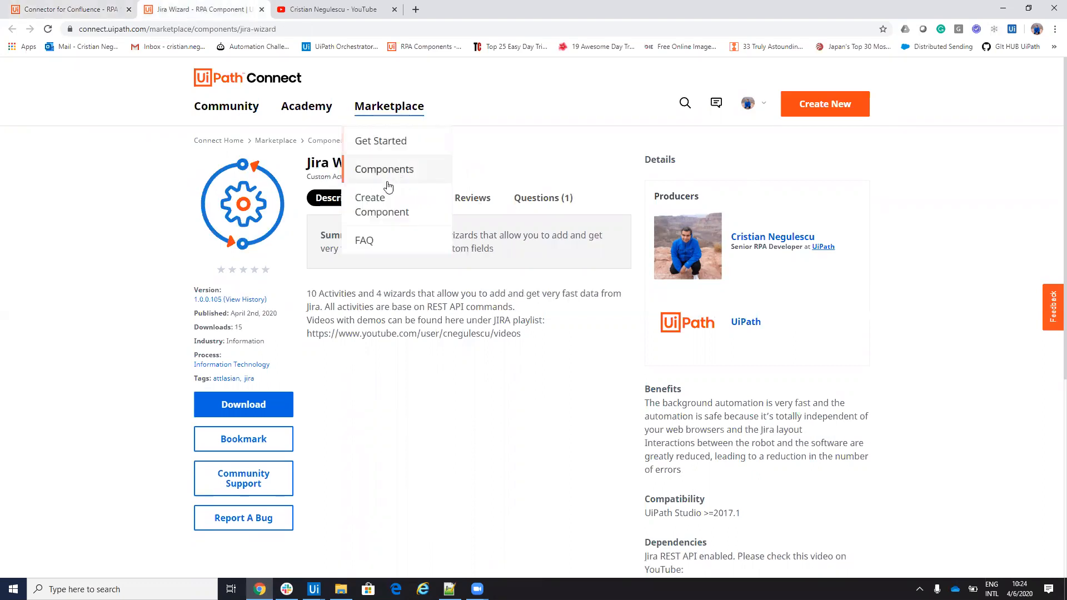
Return to the Connector for Confluence page, then bring the Confluence project up in Studio.
left_click(66, 10)
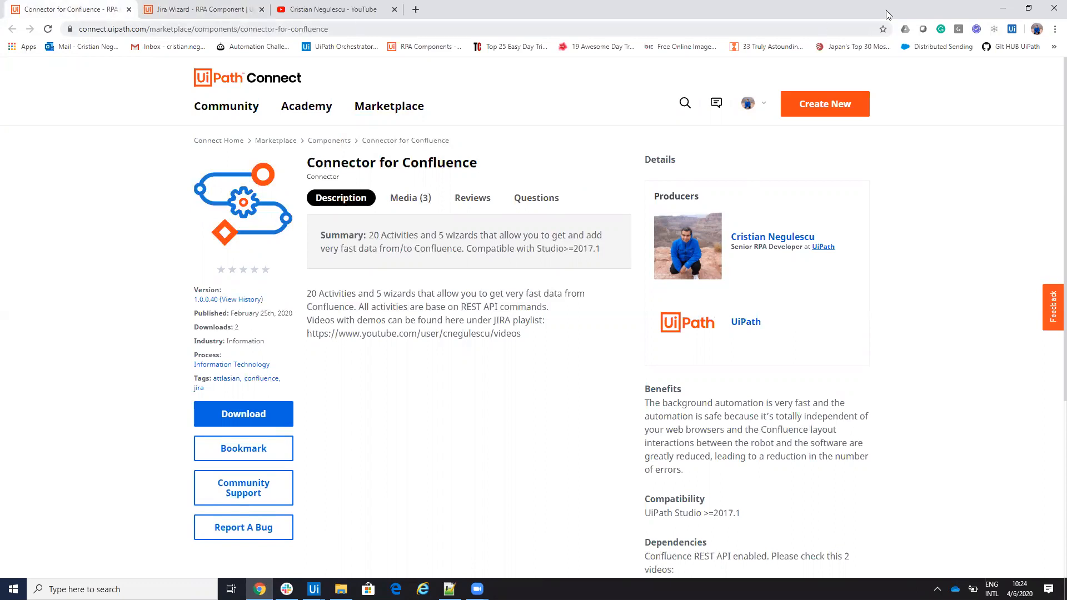
mouse_move(989, 15)
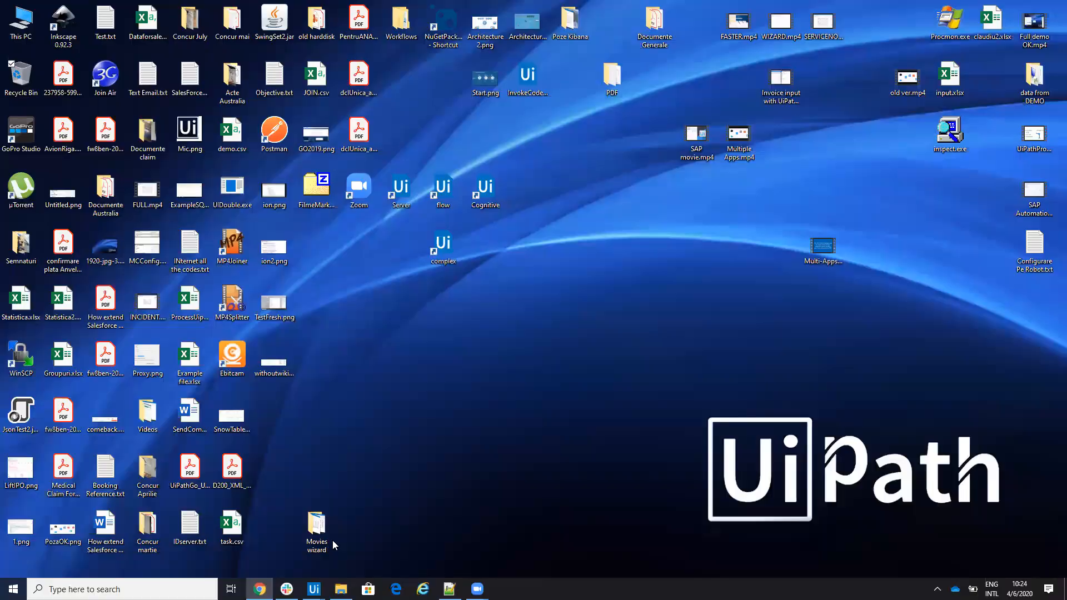
left_click(313, 590)
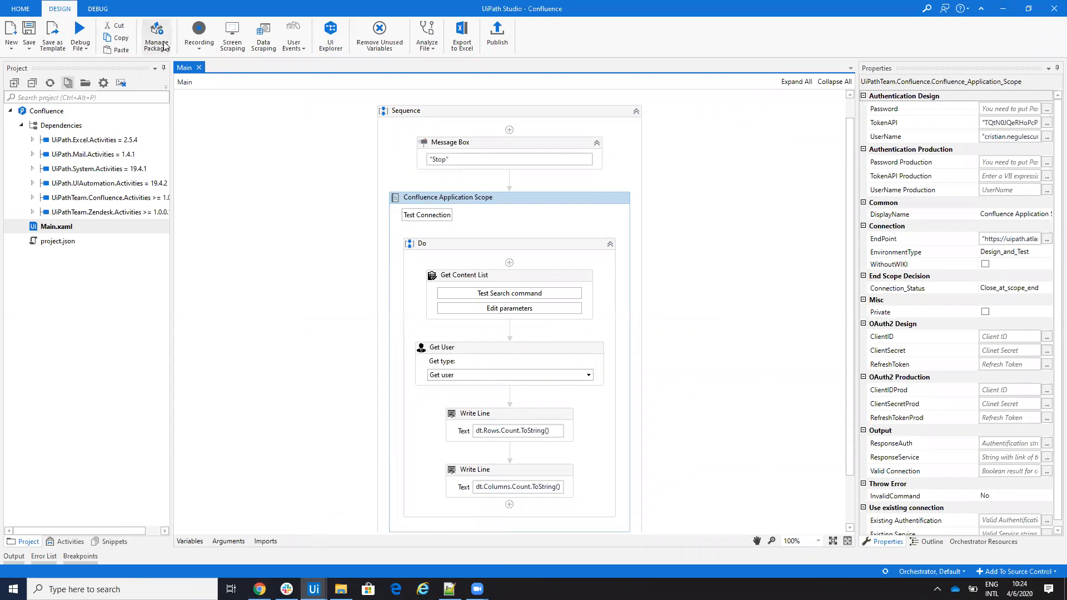
left_click(158, 35)
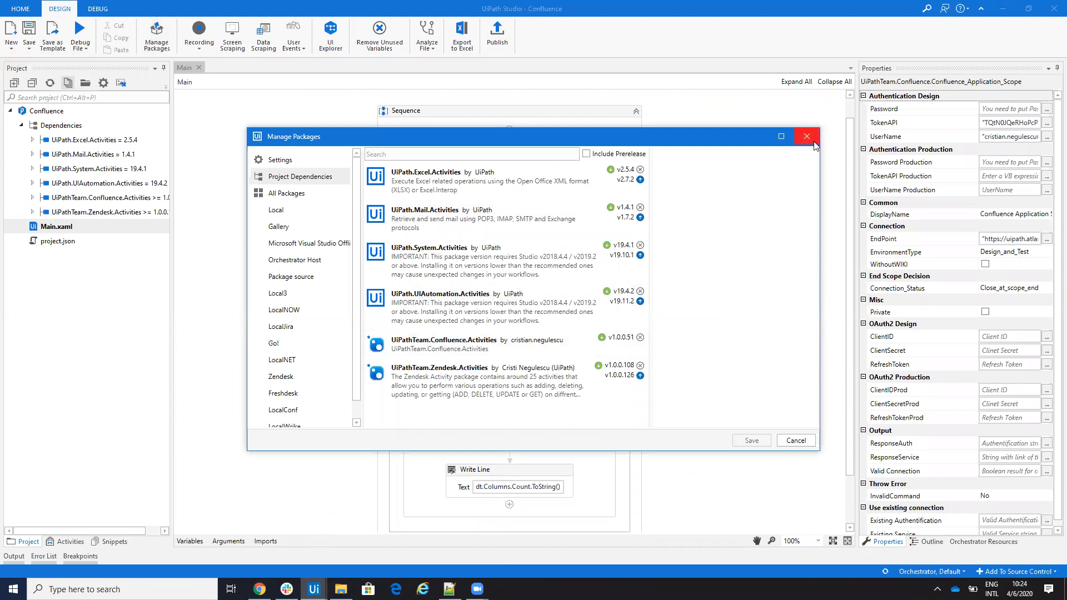
left_click(806, 136)
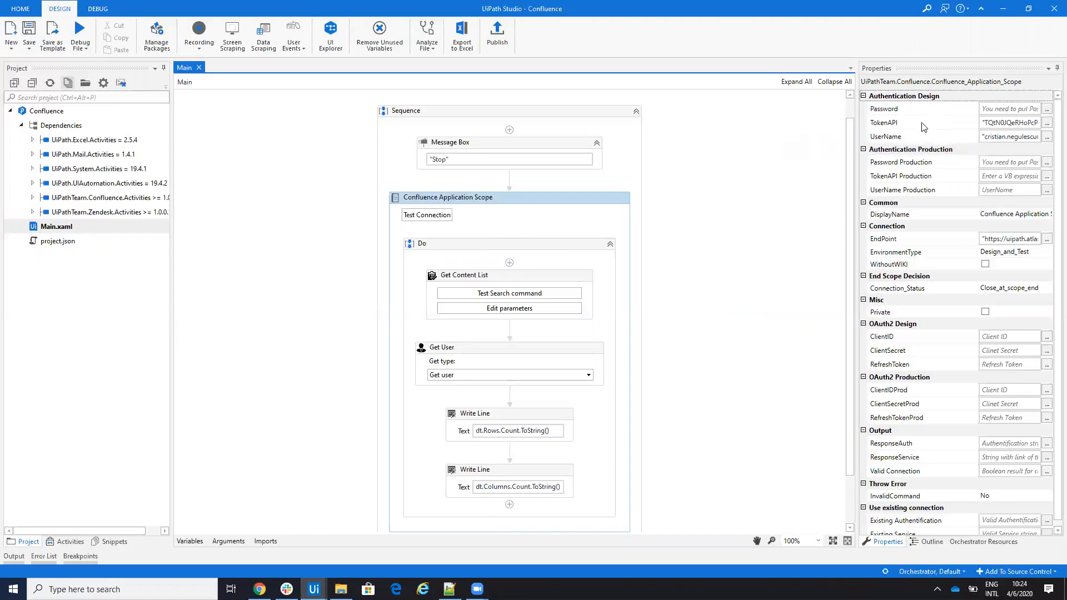
mouse_move(903, 128)
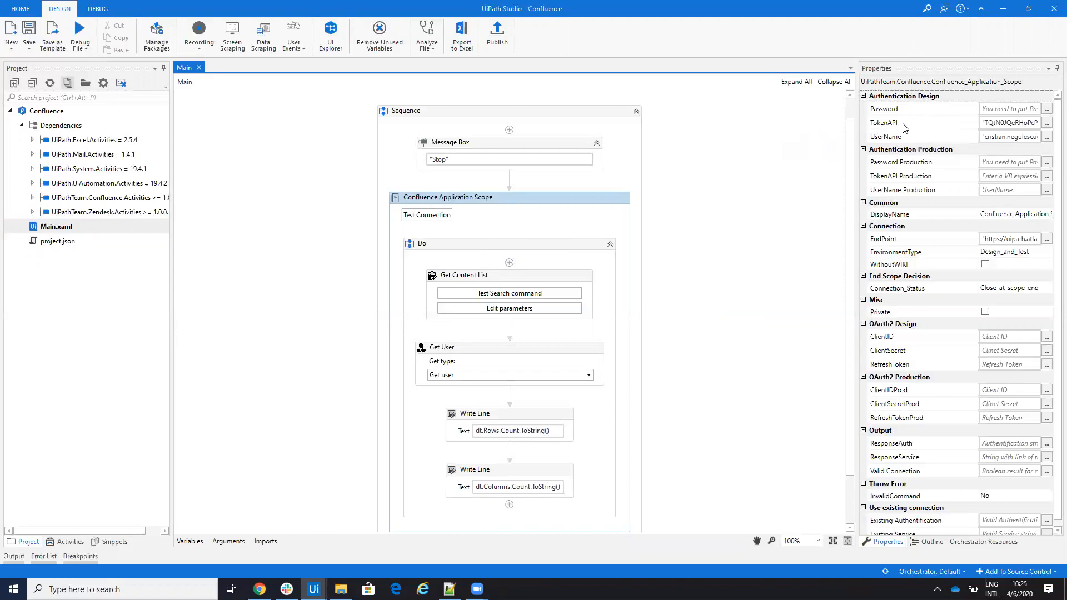
mouse_move(876, 141)
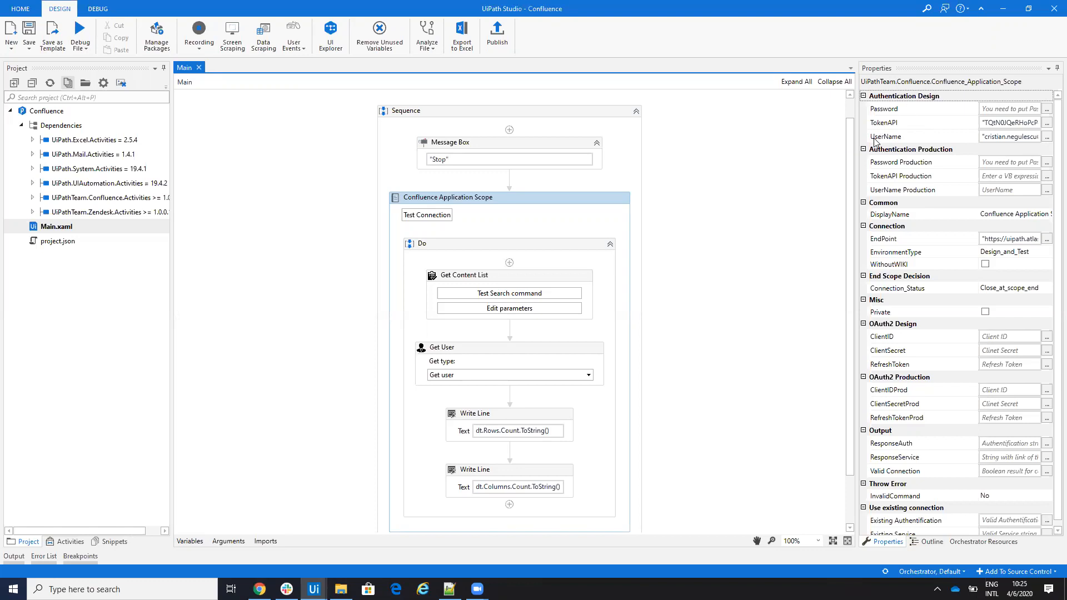
mouse_move(870, 116)
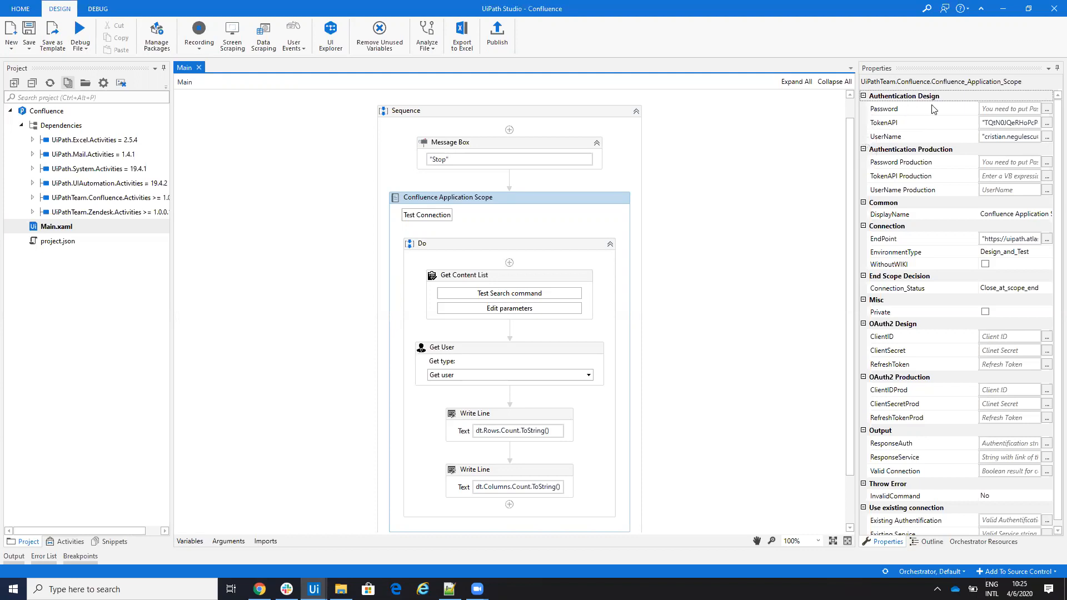
mouse_move(937, 118)
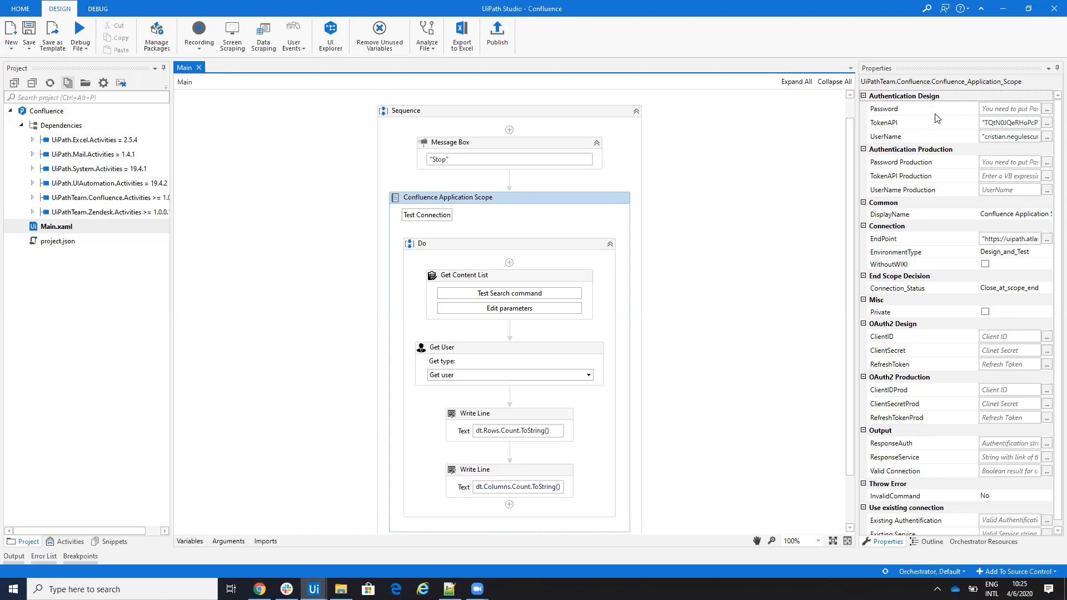
mouse_move(948, 132)
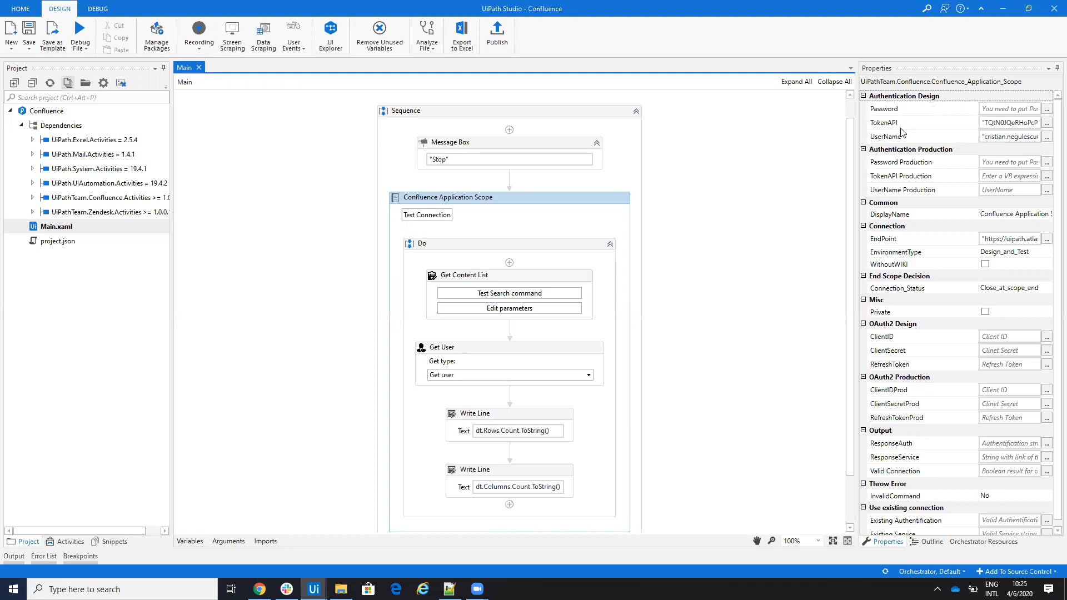
mouse_move(886, 125)
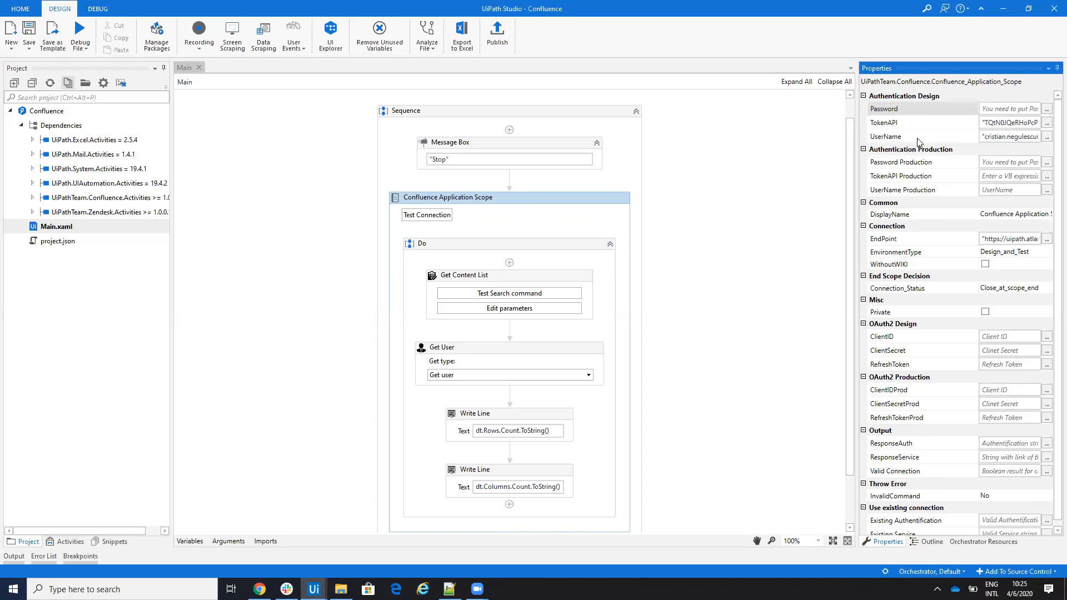
mouse_move(974, 127)
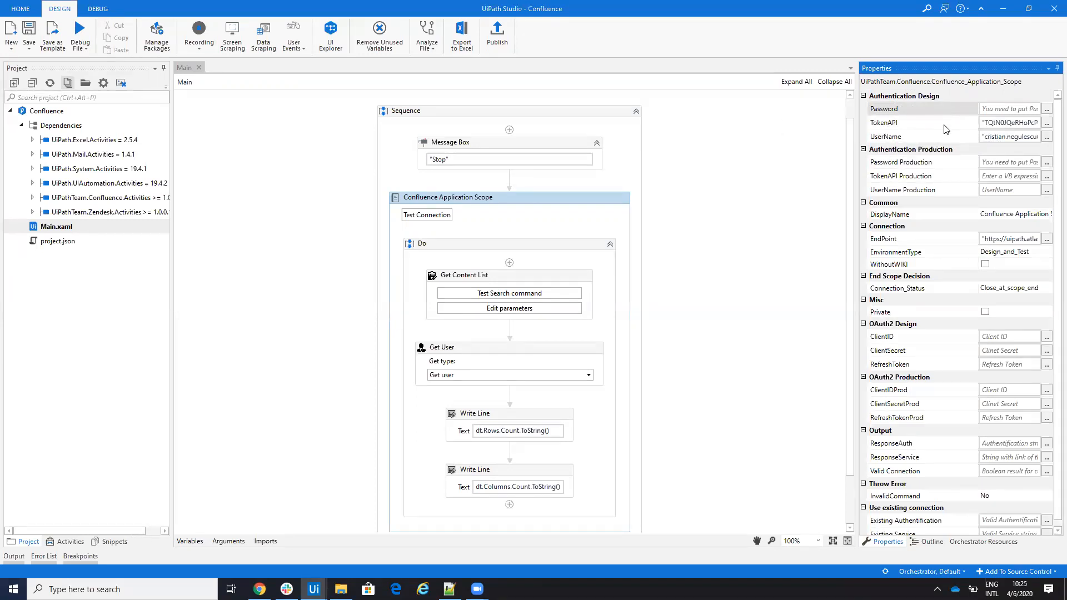
left_click(1010, 109)
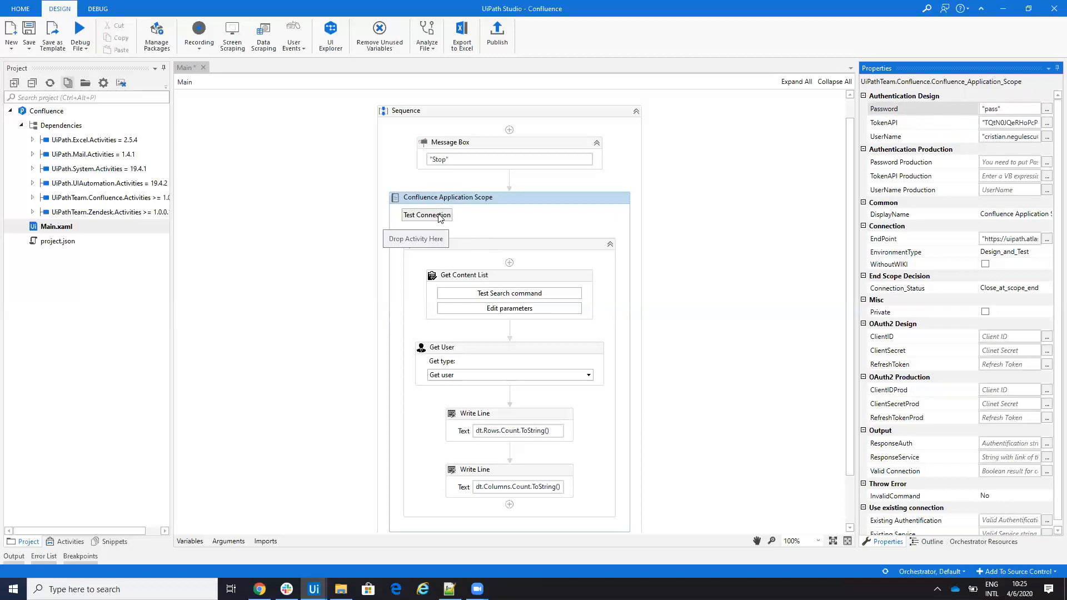
Undo the design Password entry so the field is empty again.
left_click(427, 215)
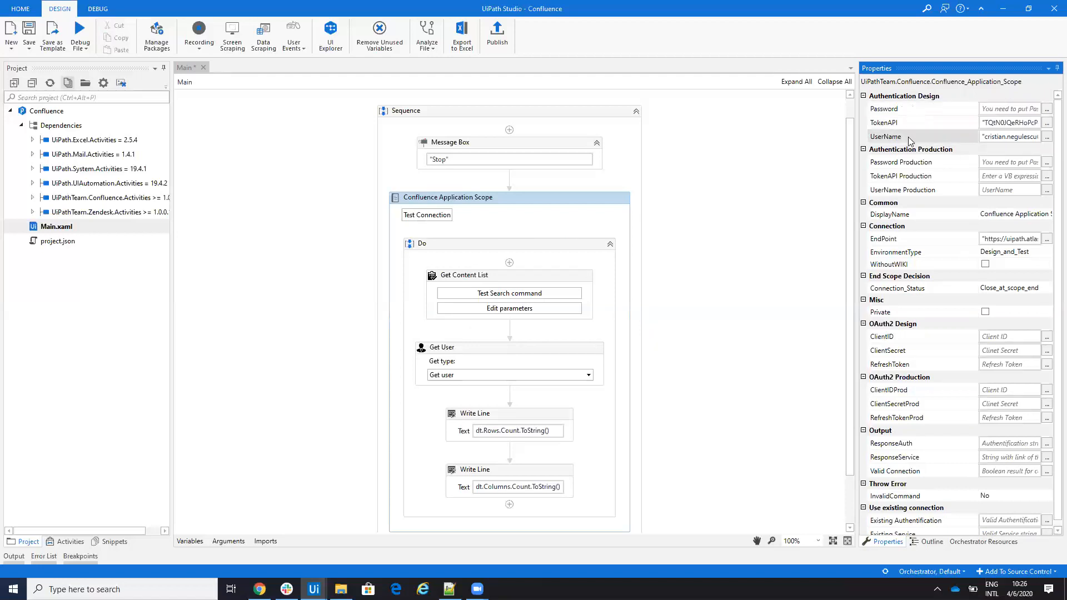
mouse_move(889, 111)
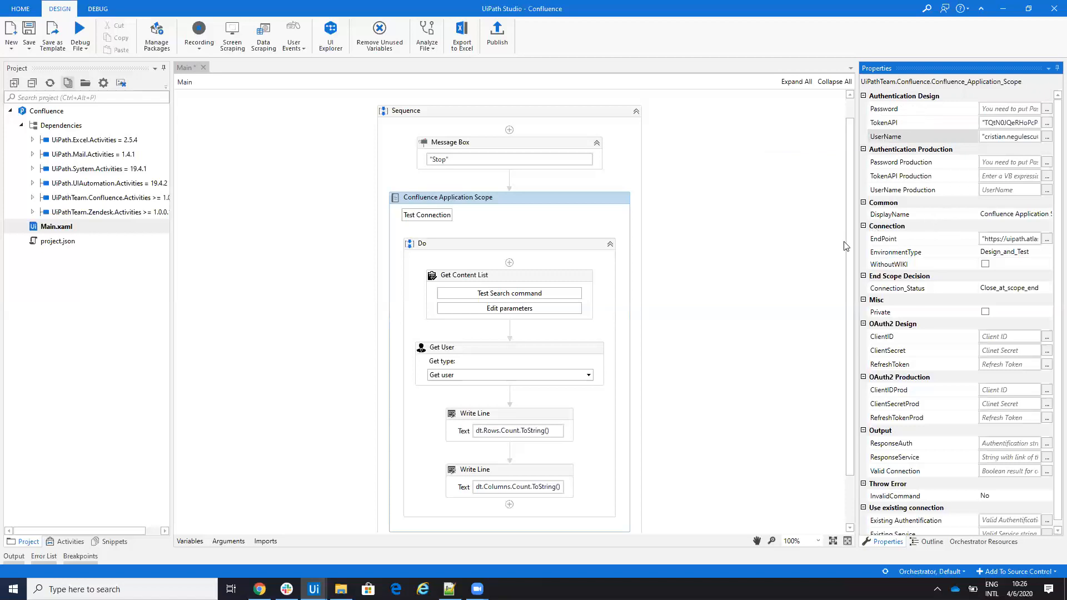
mouse_move(910, 249)
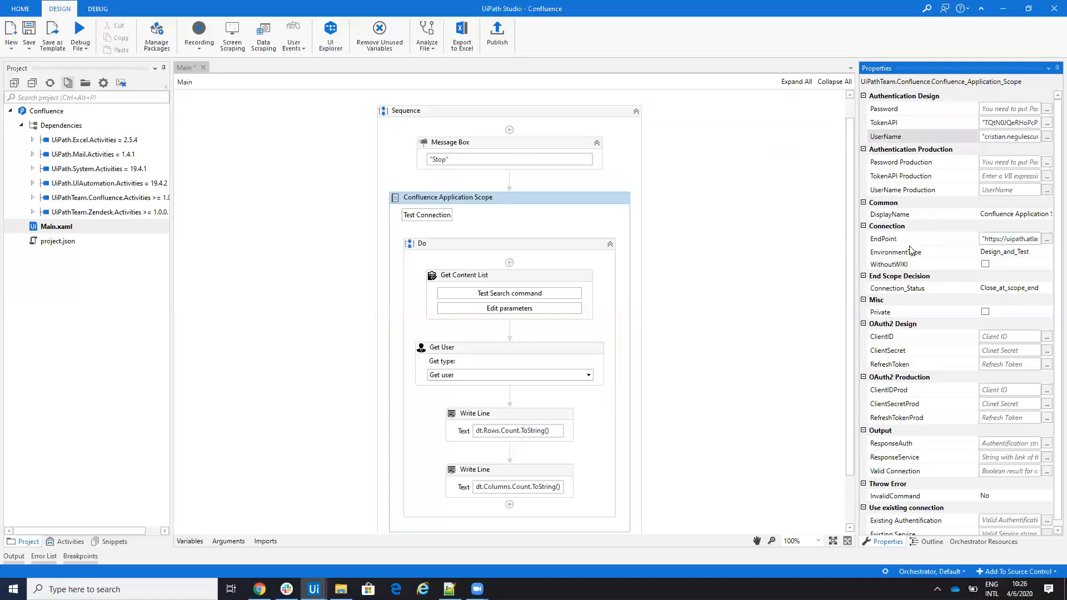
mouse_move(910, 252)
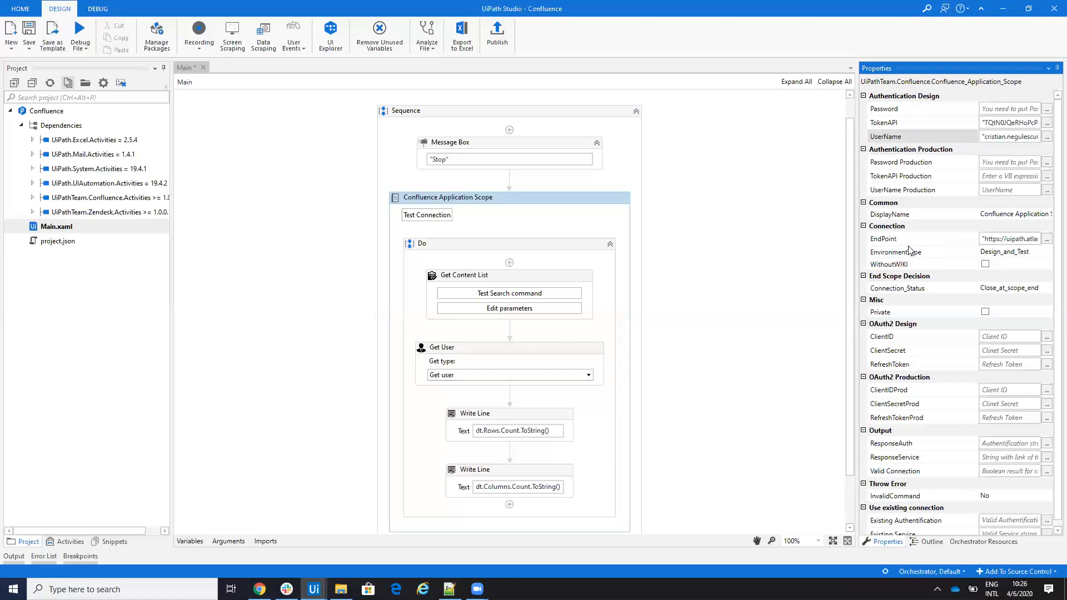
mouse_move(904, 248)
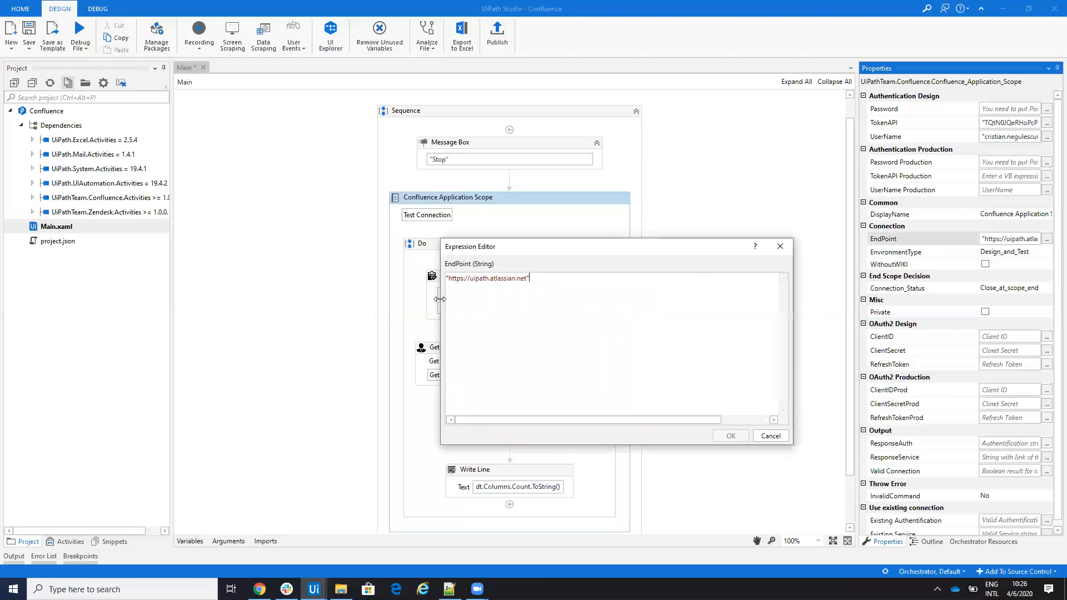
mouse_move(442, 285)
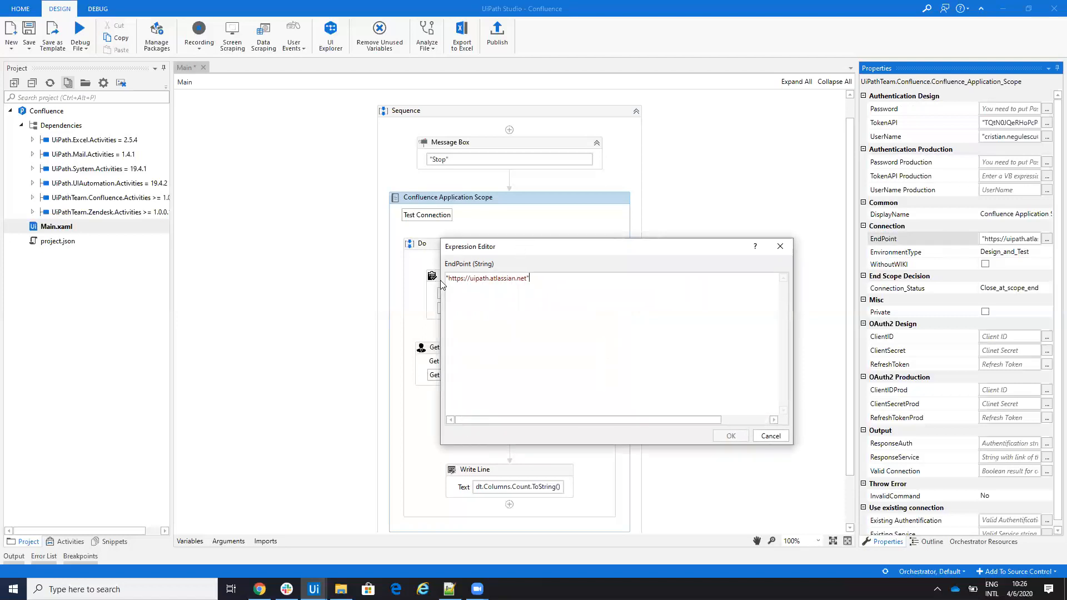
double_click(486, 278)
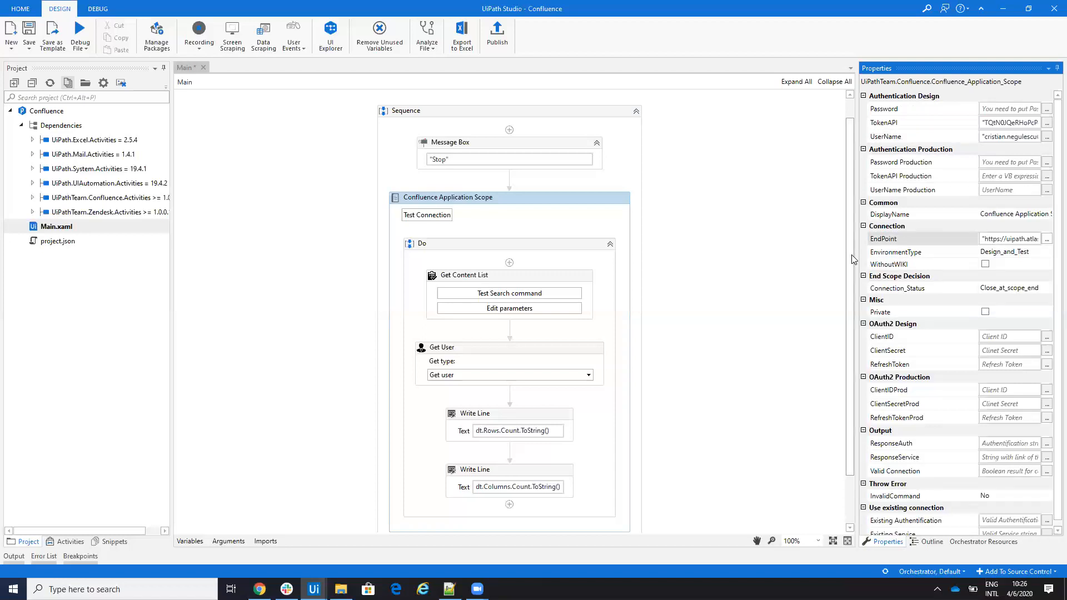
mouse_move(898, 264)
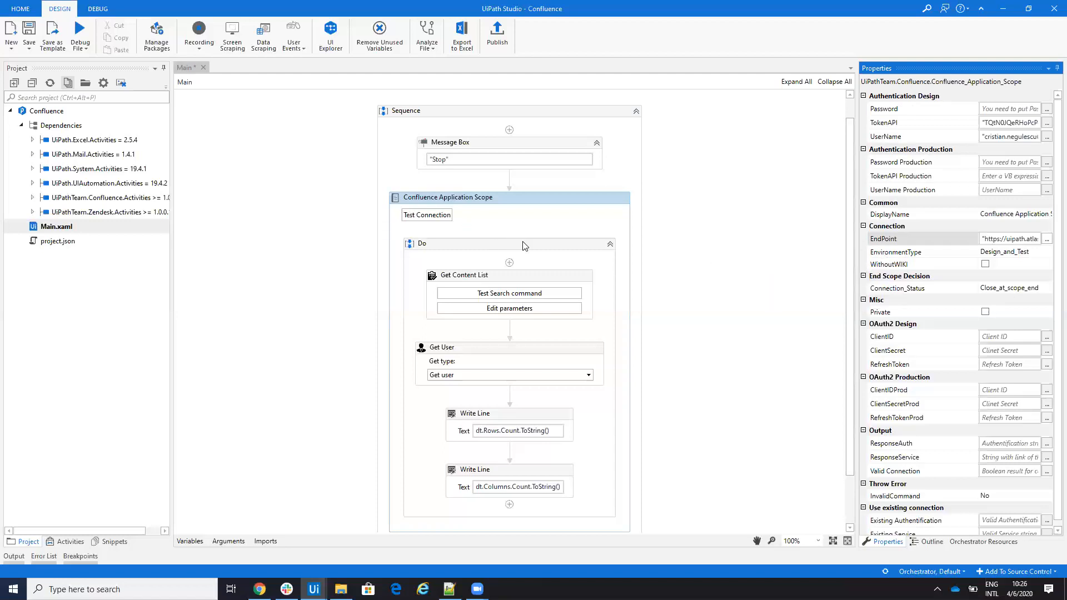
mouse_move(518, 243)
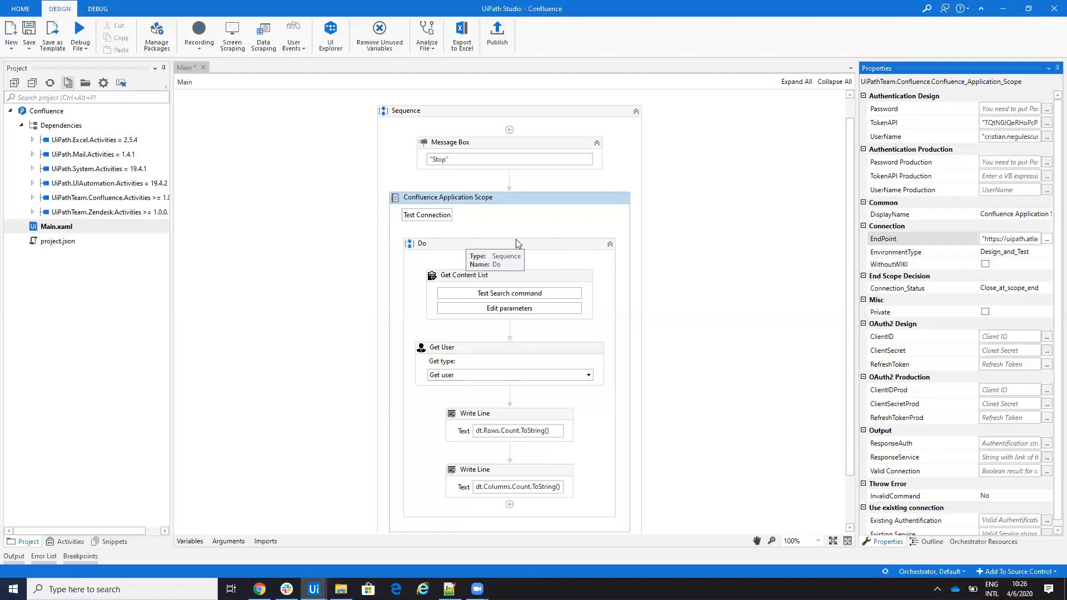
mouse_move(917, 272)
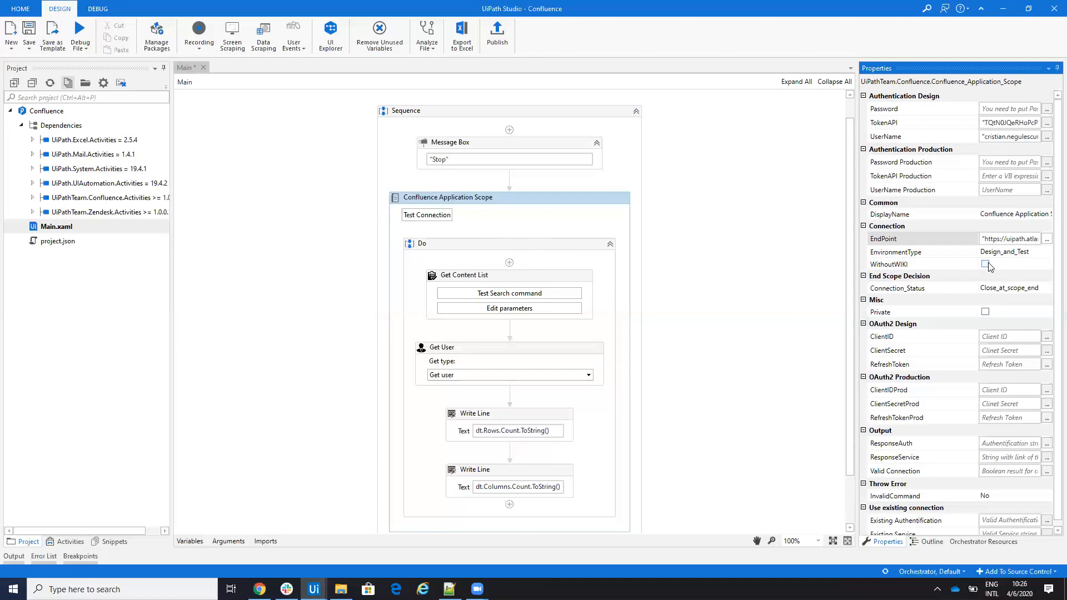
mouse_move(918, 193)
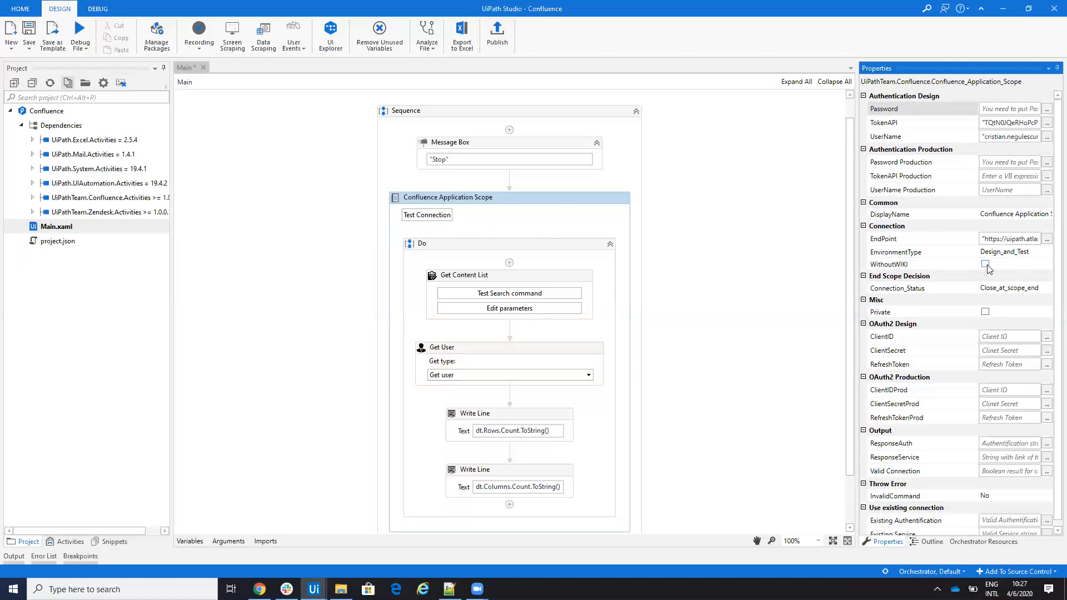
left_click(427, 214)
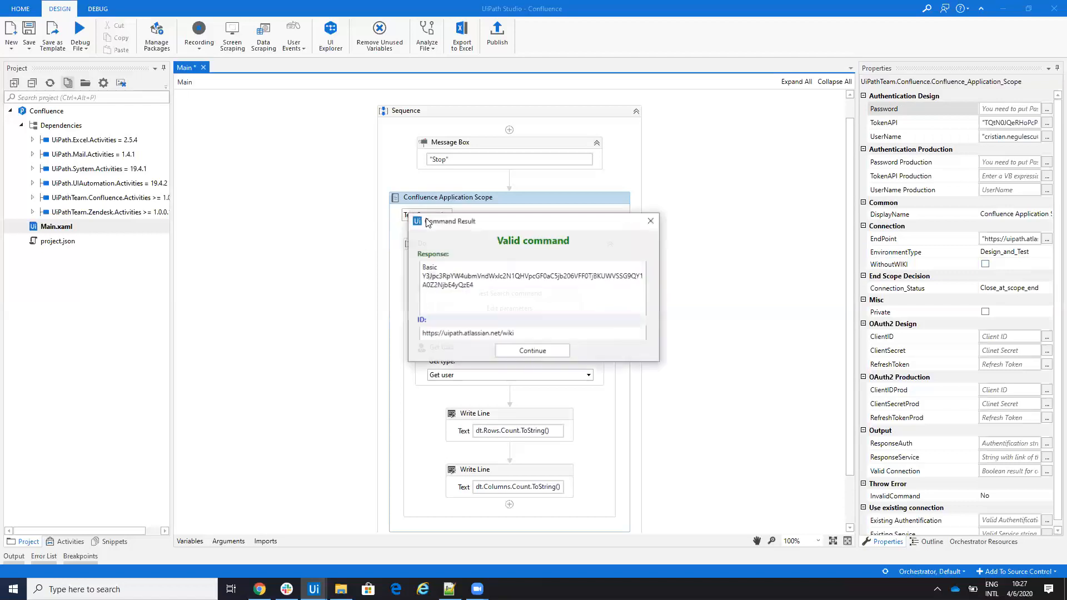
mouse_move(651, 220)
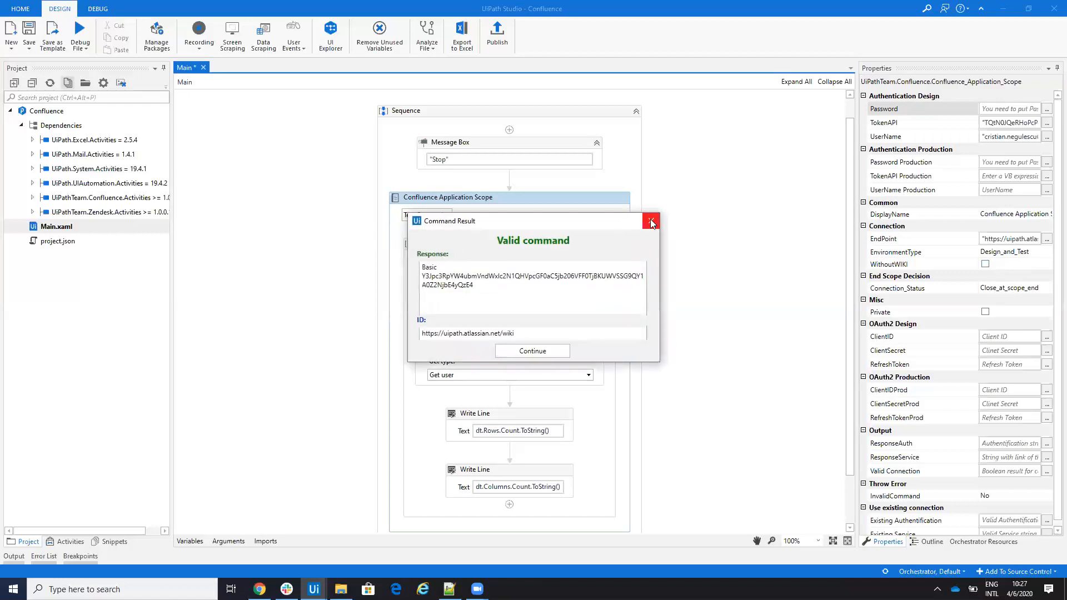
left_click(650, 221)
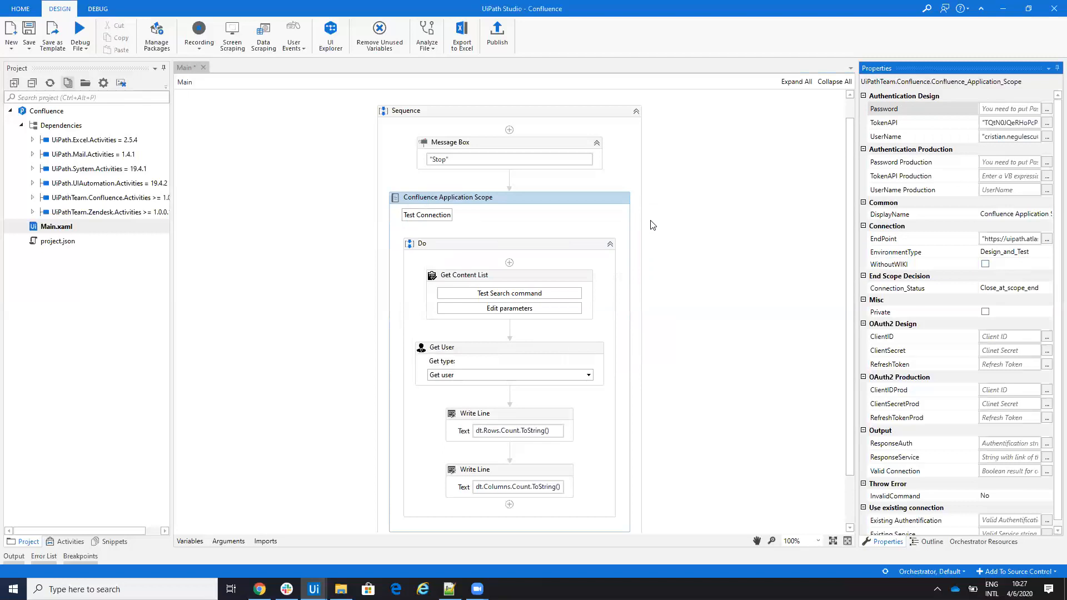
mouse_move(813, 225)
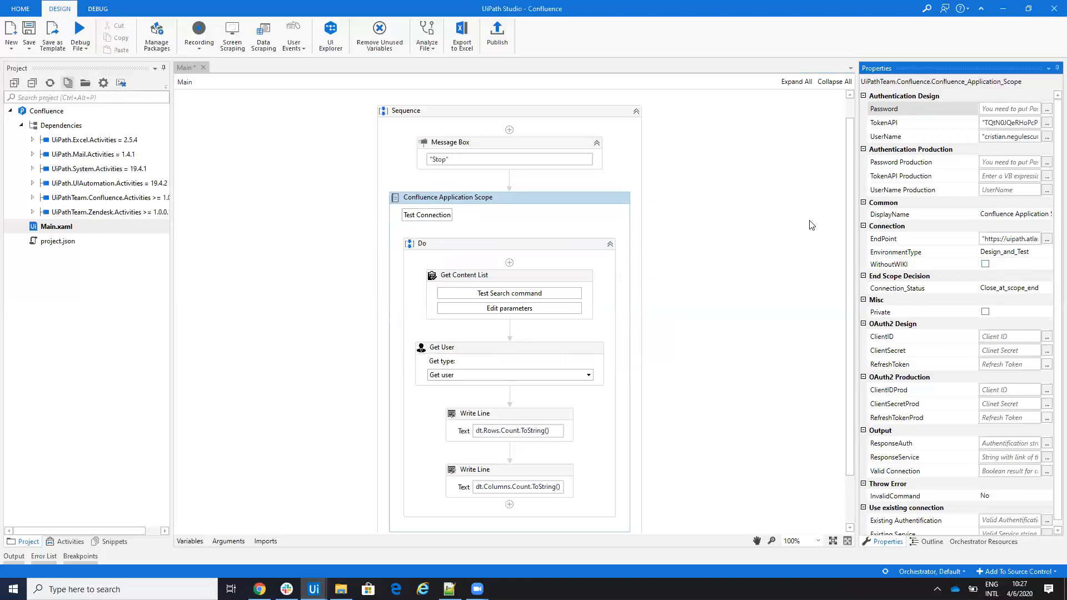
left_click(985, 263)
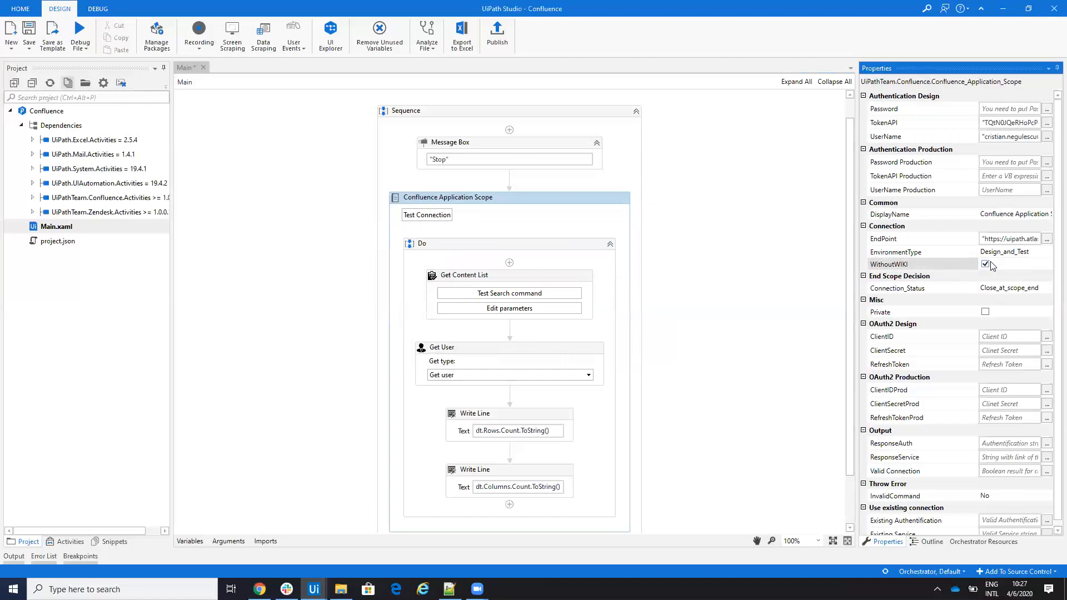
left_click(985, 264)
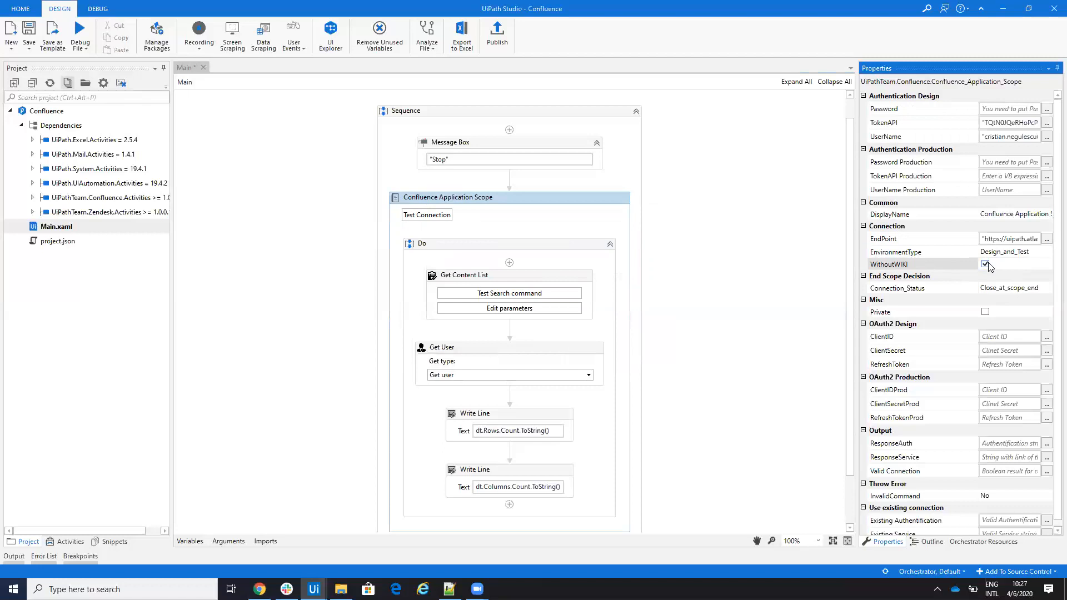
left_click(984, 263)
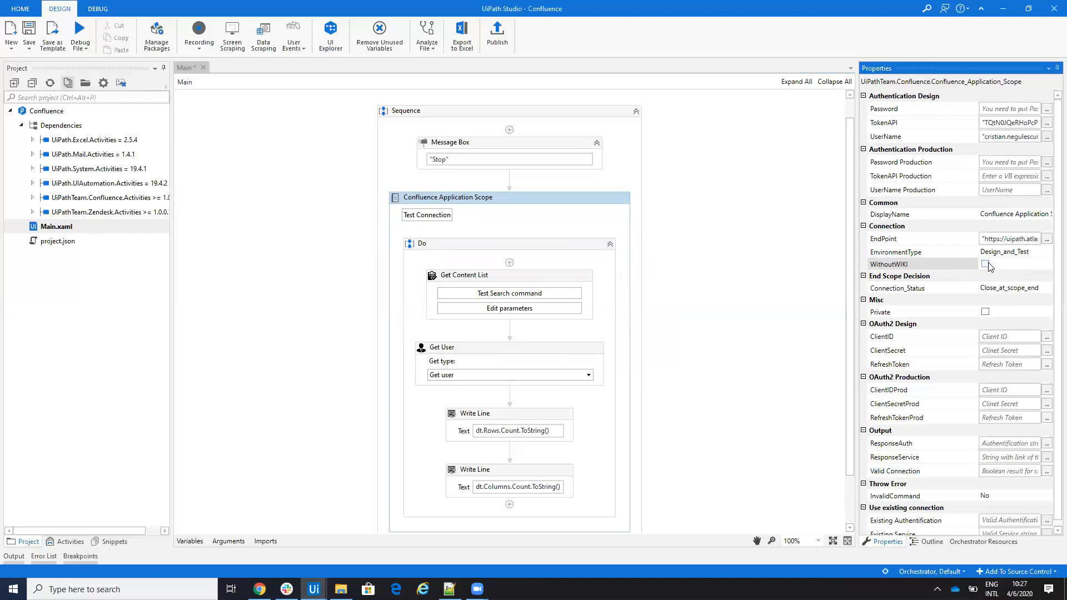
mouse_move(767, 274)
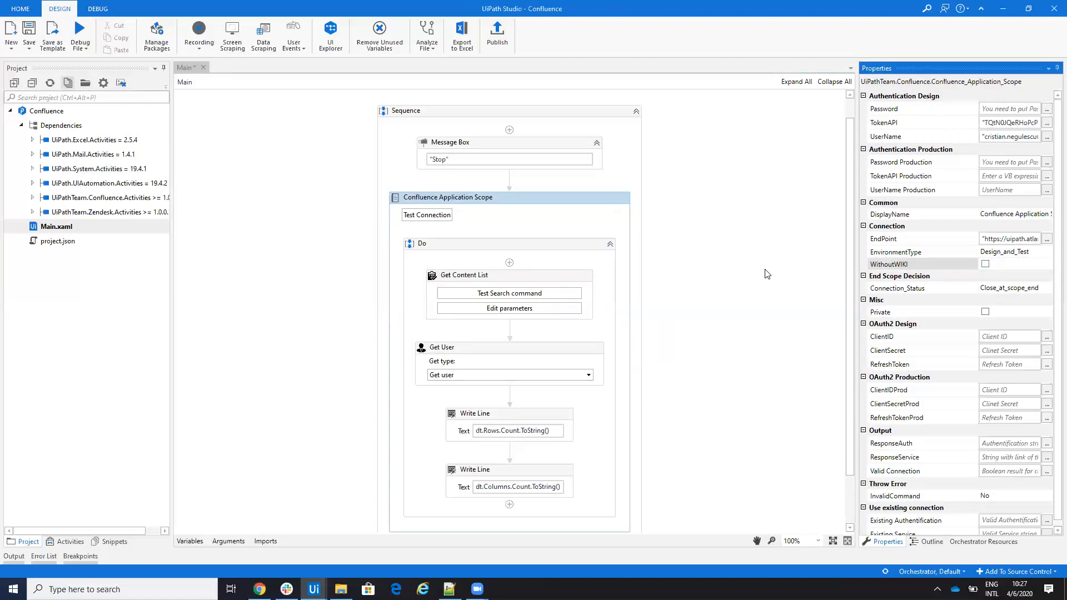
left_click(467, 275)
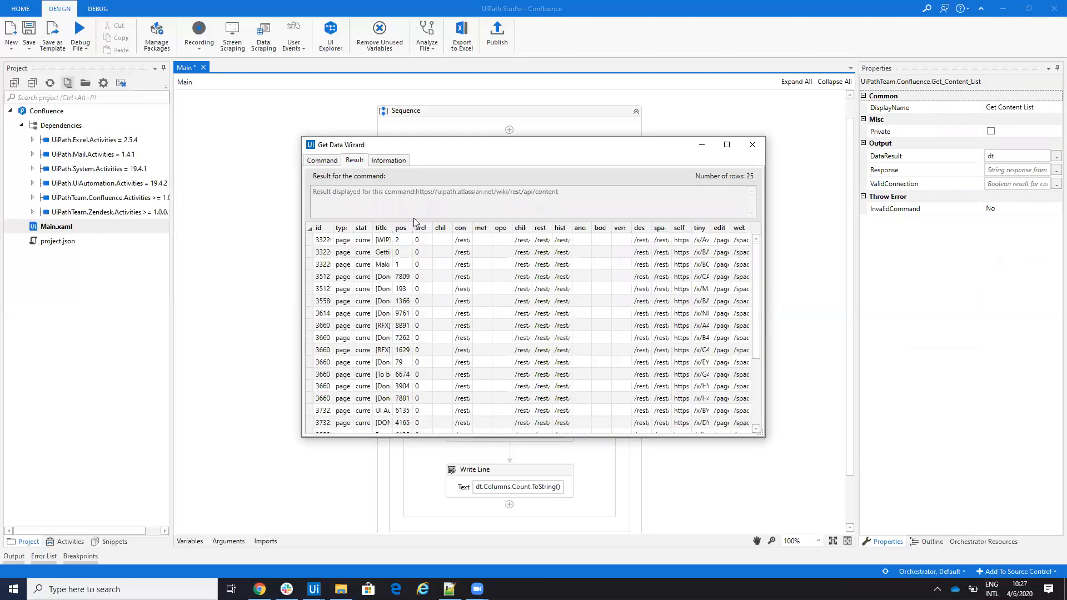
mouse_move(409, 201)
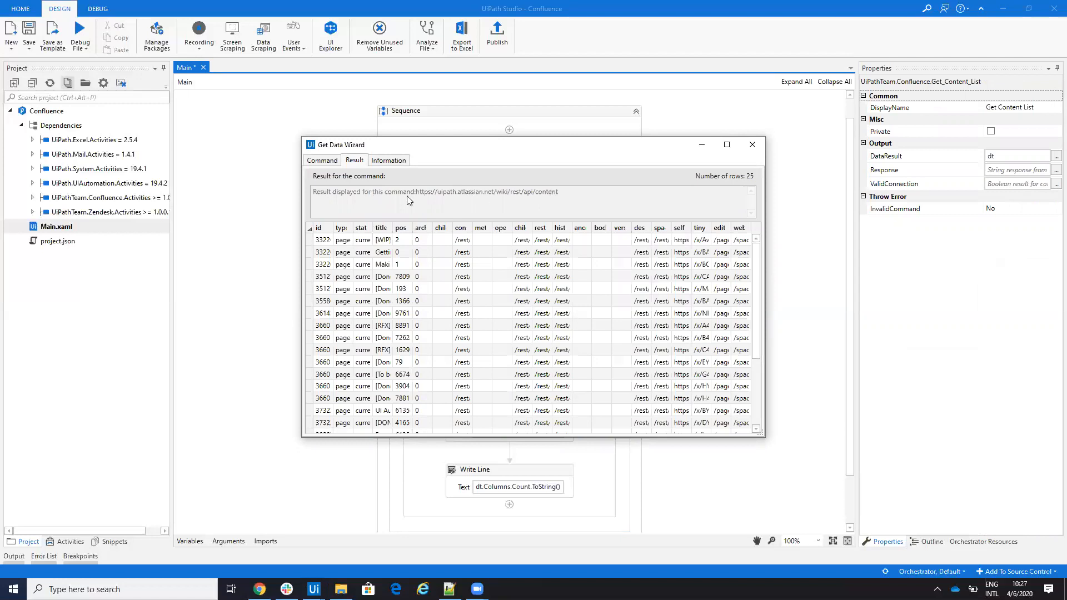
mouse_move(479, 197)
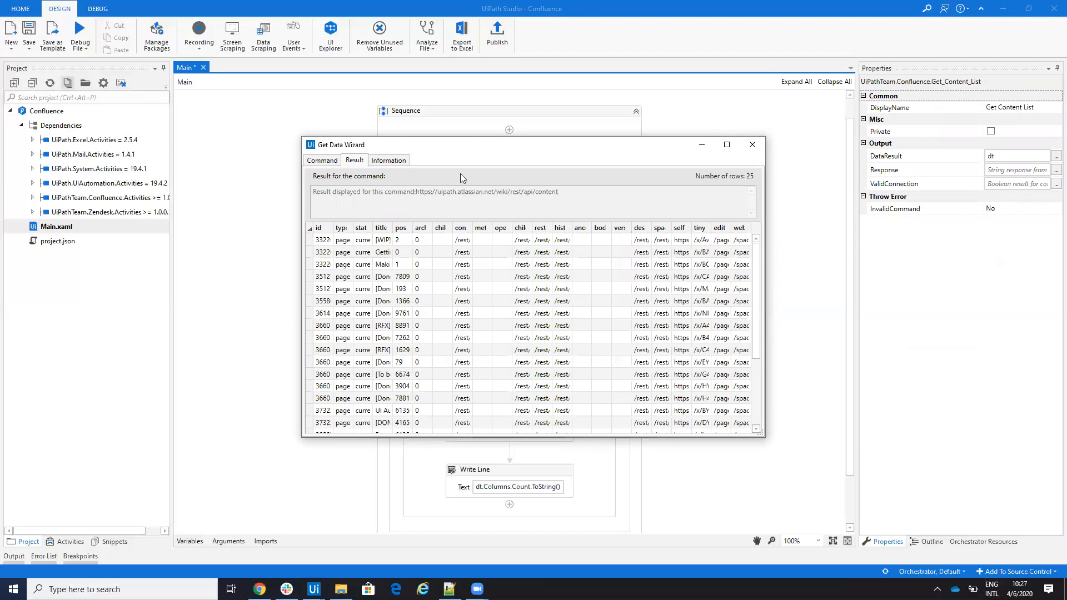
Review the returned fields in Information, then view the command with Space DEV and limit 1.
left_click(389, 160)
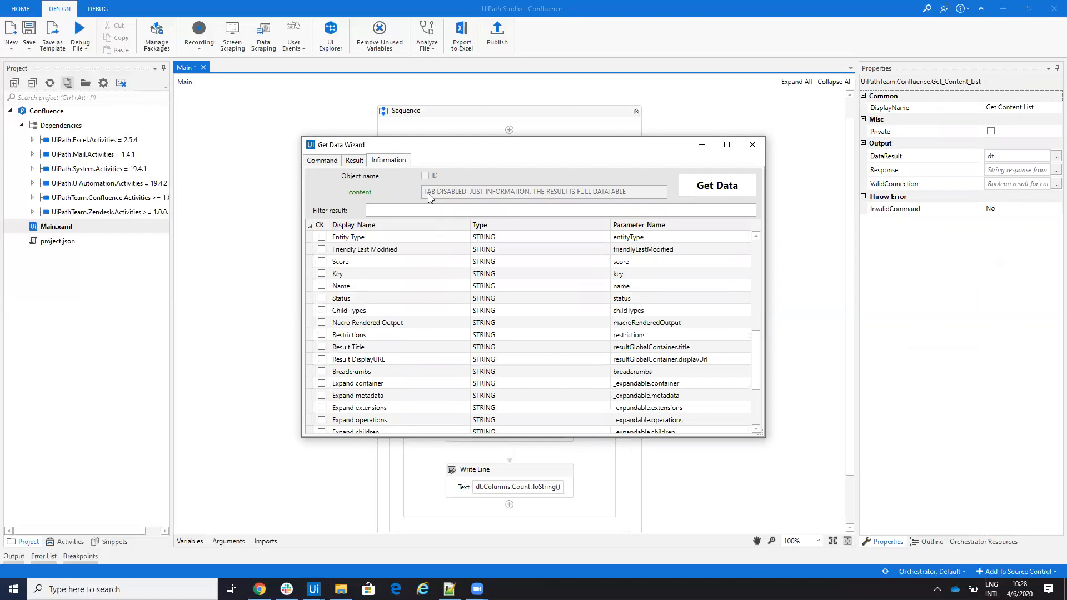
mouse_move(571, 197)
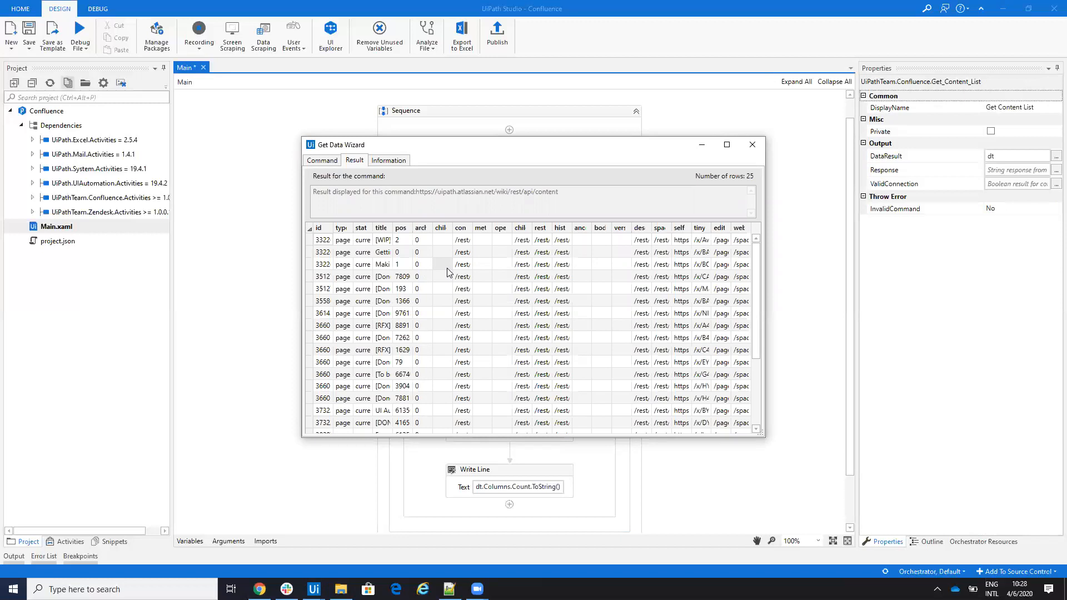
mouse_move(585, 256)
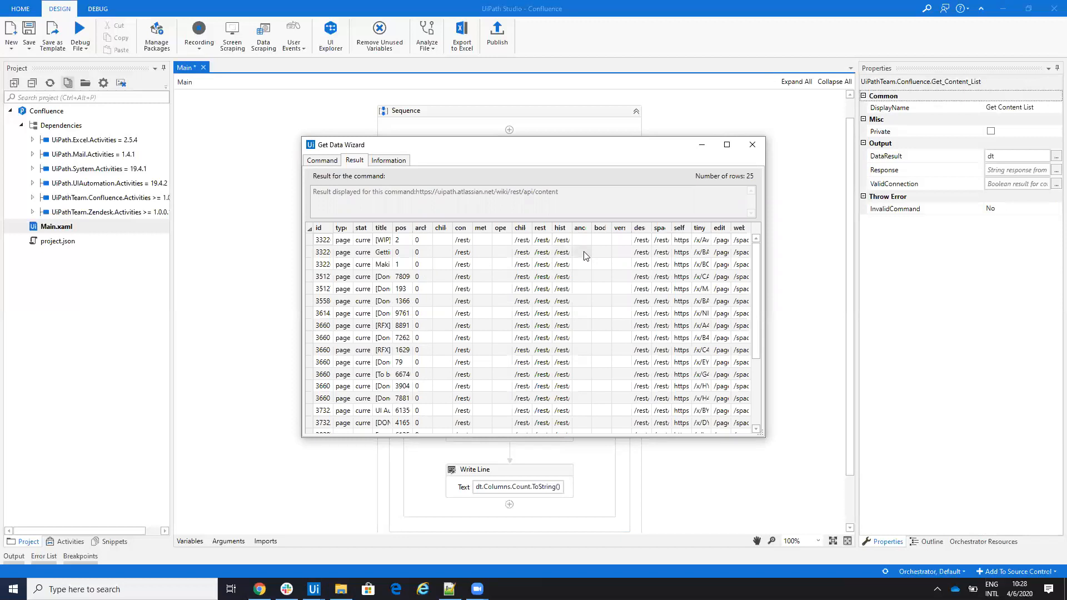
mouse_move(608, 260)
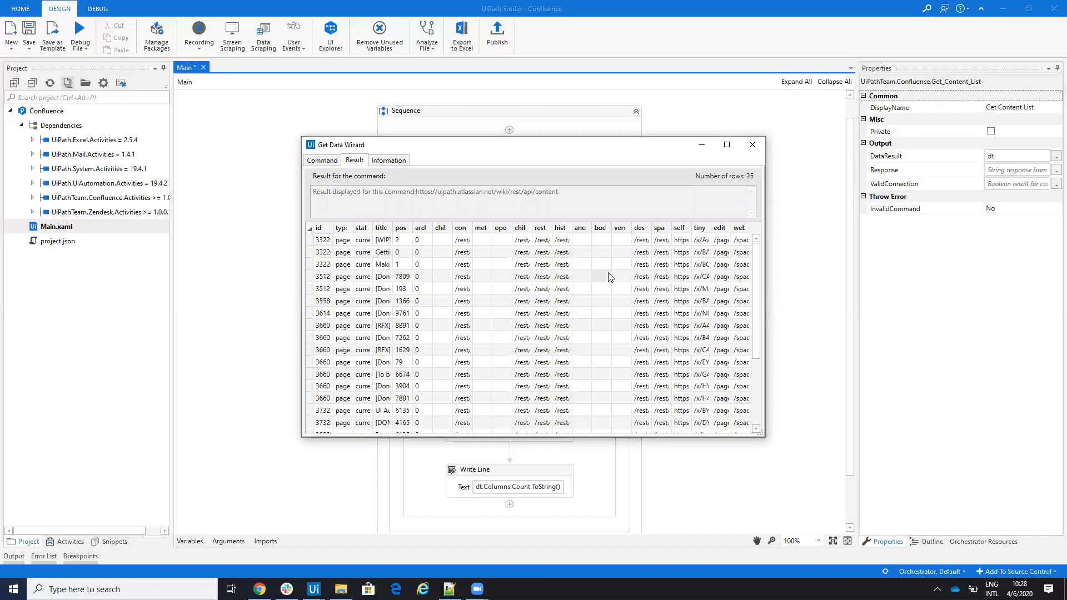
left_click(388, 160)
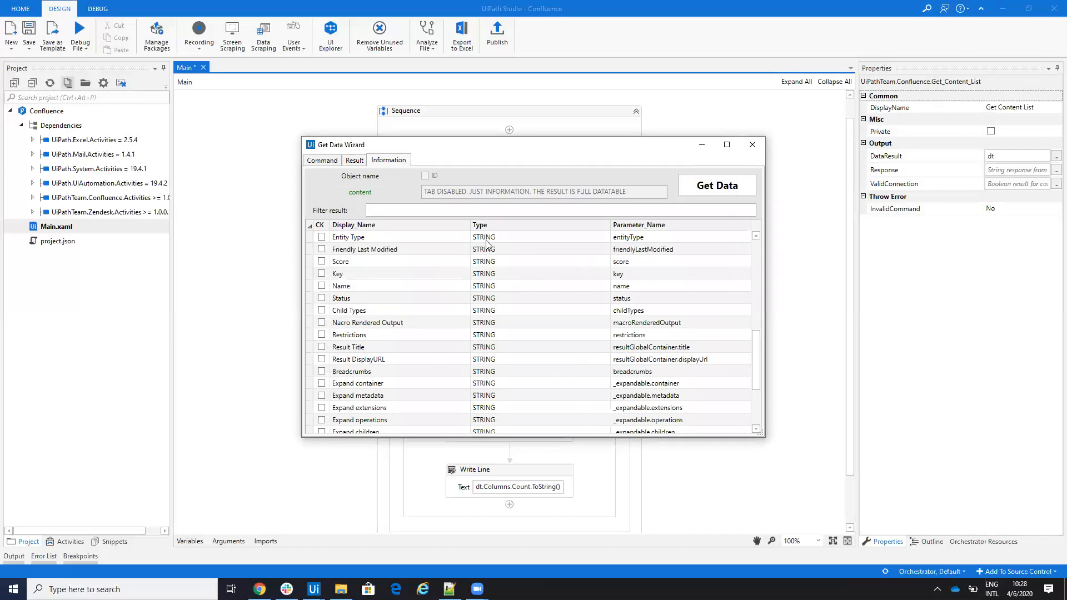
scroll("down", 3)
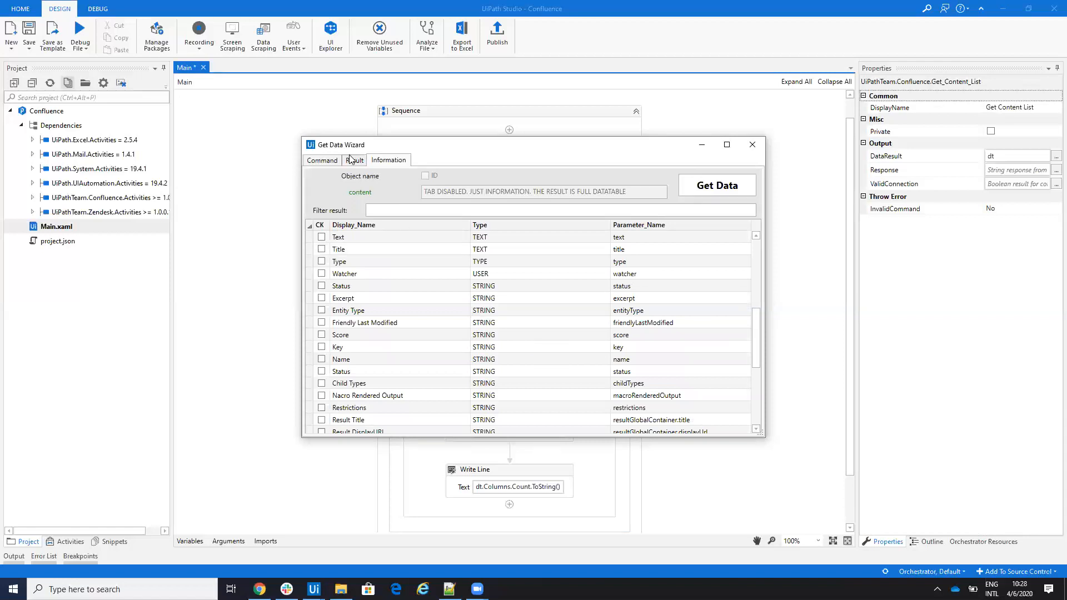
left_click(322, 160)
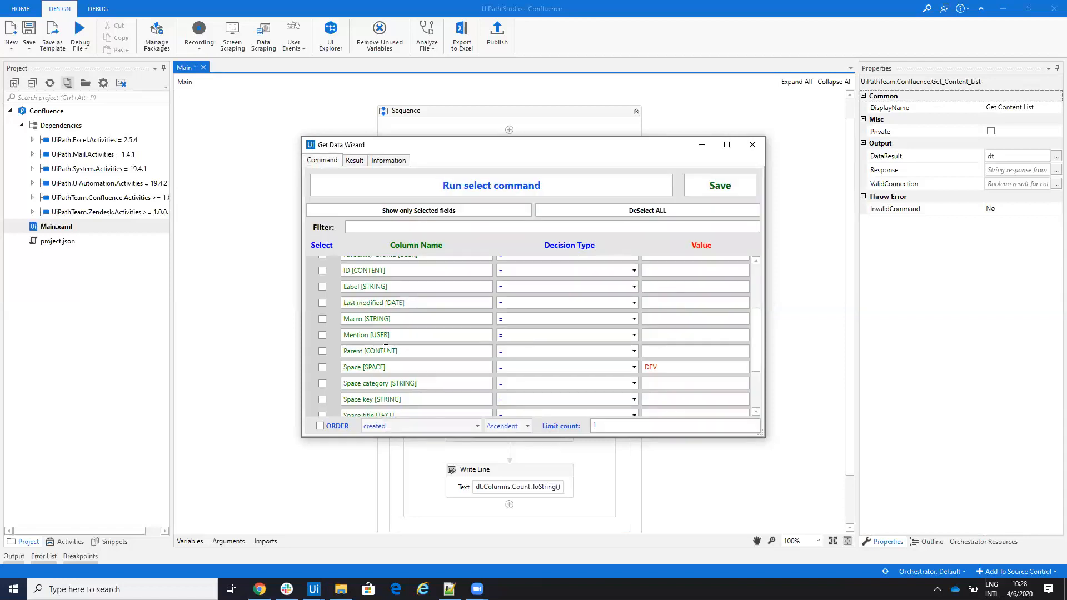
Tick the Space DEV filter, run it to get 25 rows, inspect results, and close the wizard.
left_click(323, 366)
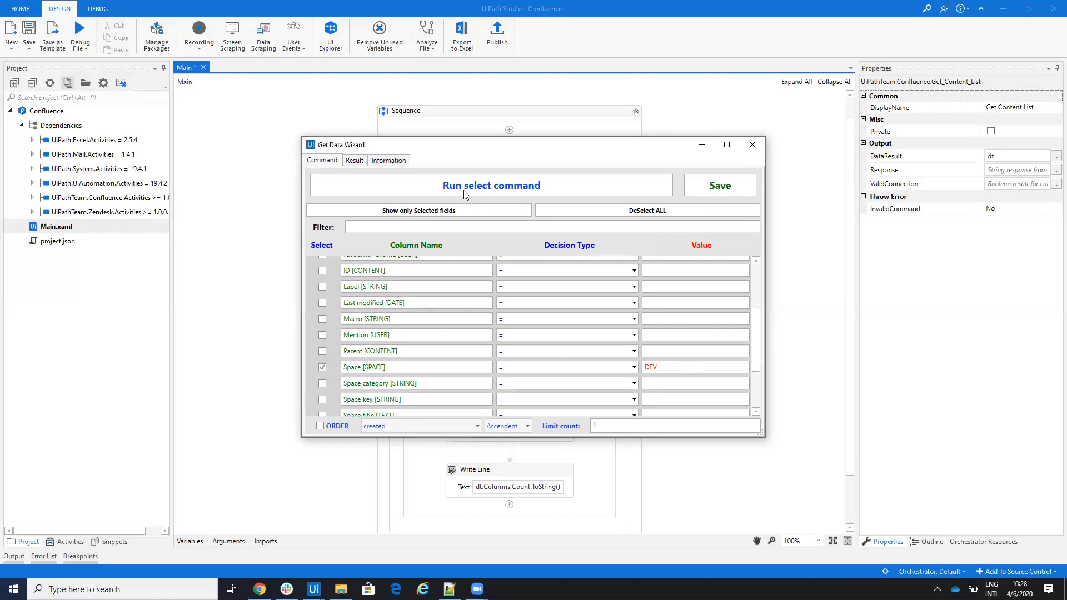
left_click(491, 185)
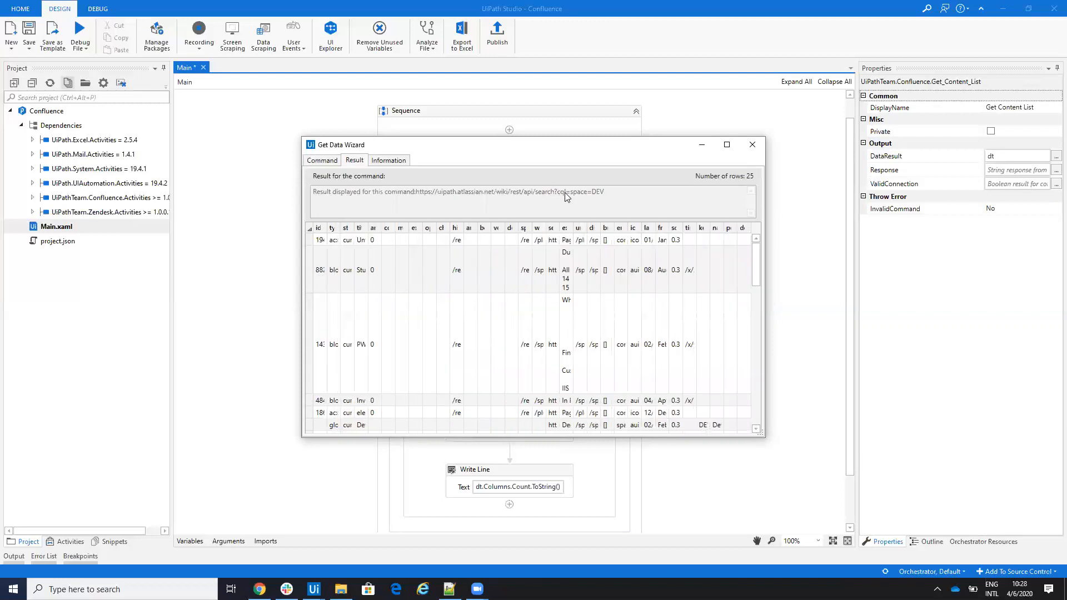
mouse_move(619, 193)
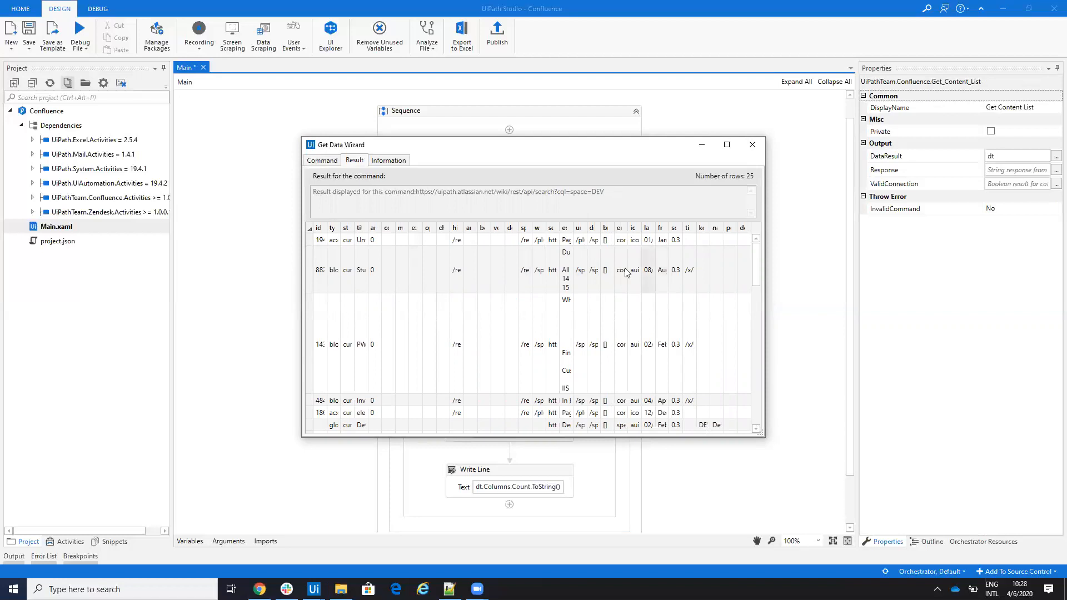
left_click(727, 145)
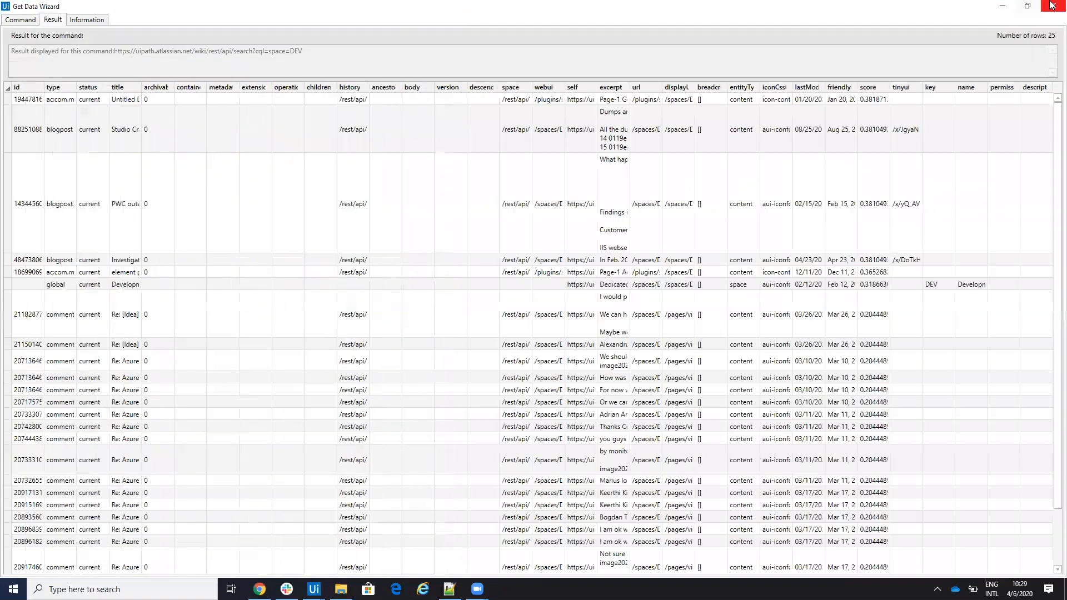
mouse_move(1027, 6)
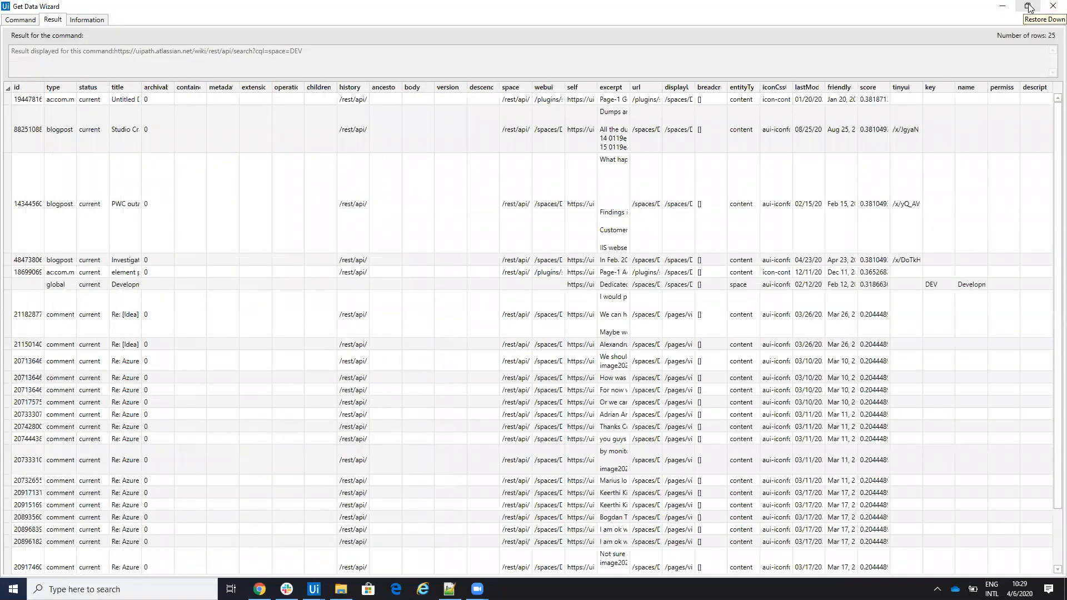
left_click(1026, 7)
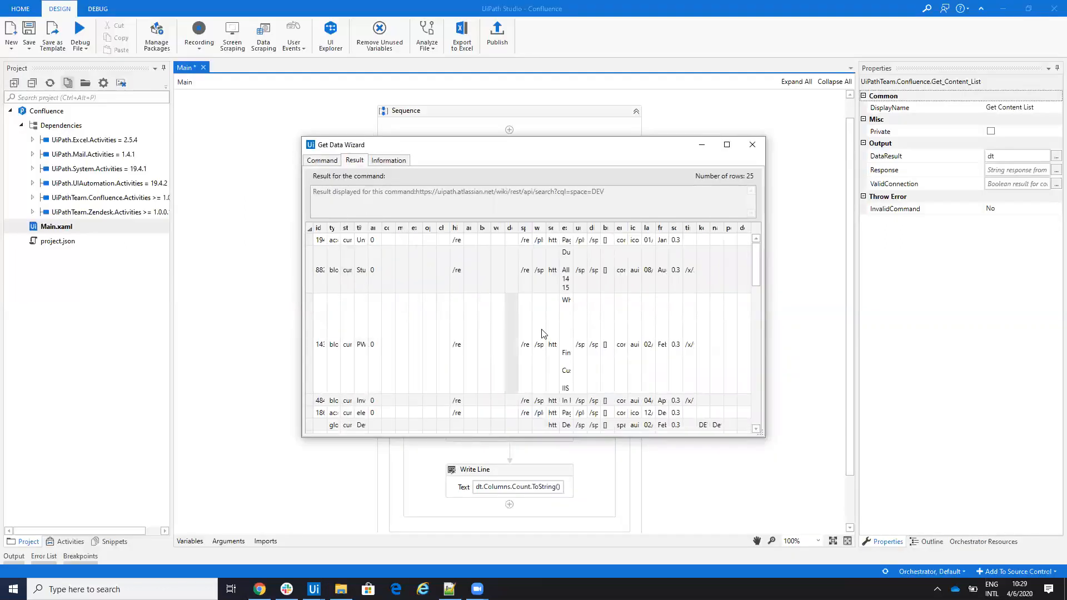
mouse_move(628, 343)
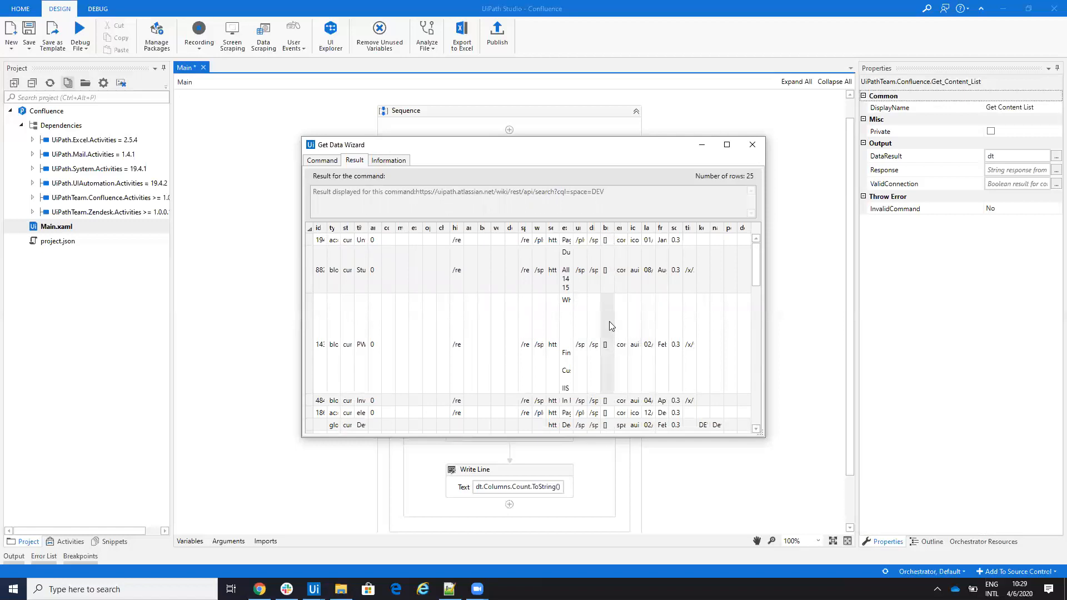
left_click(388, 160)
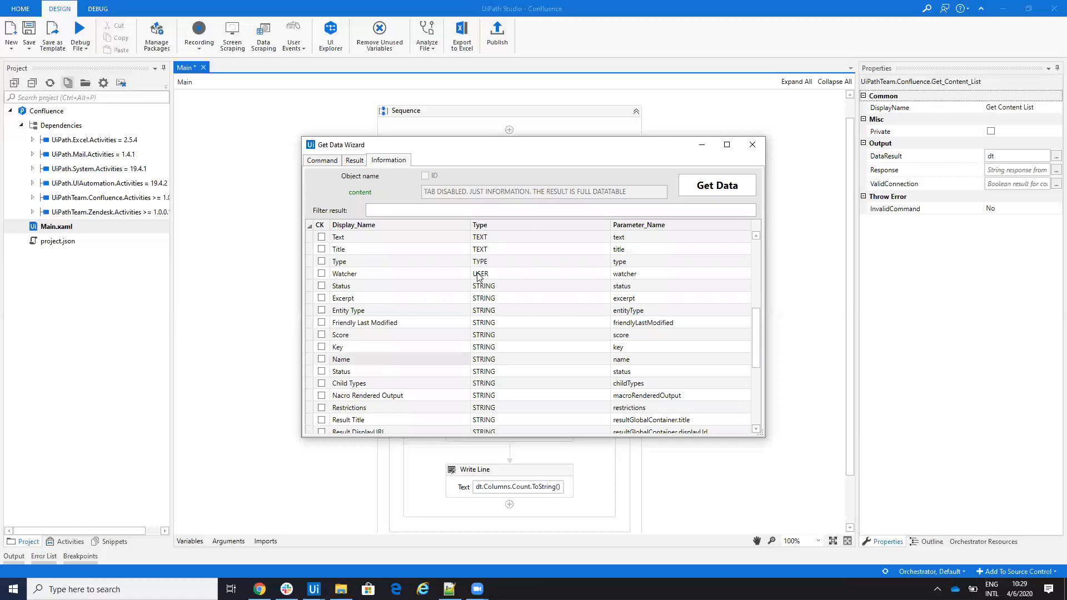
left_click(322, 160)
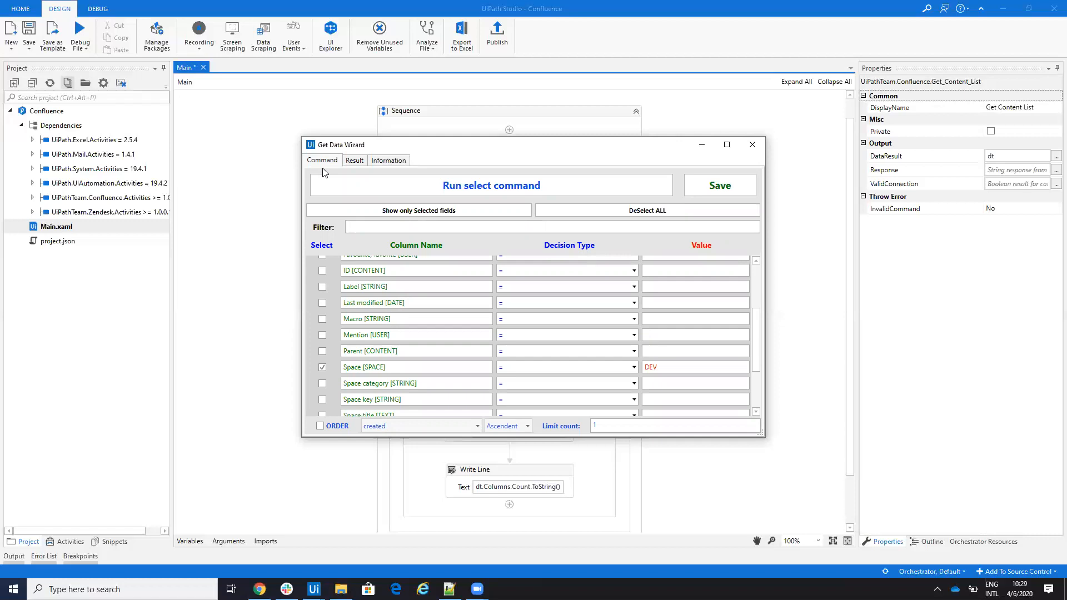
mouse_move(752, 154)
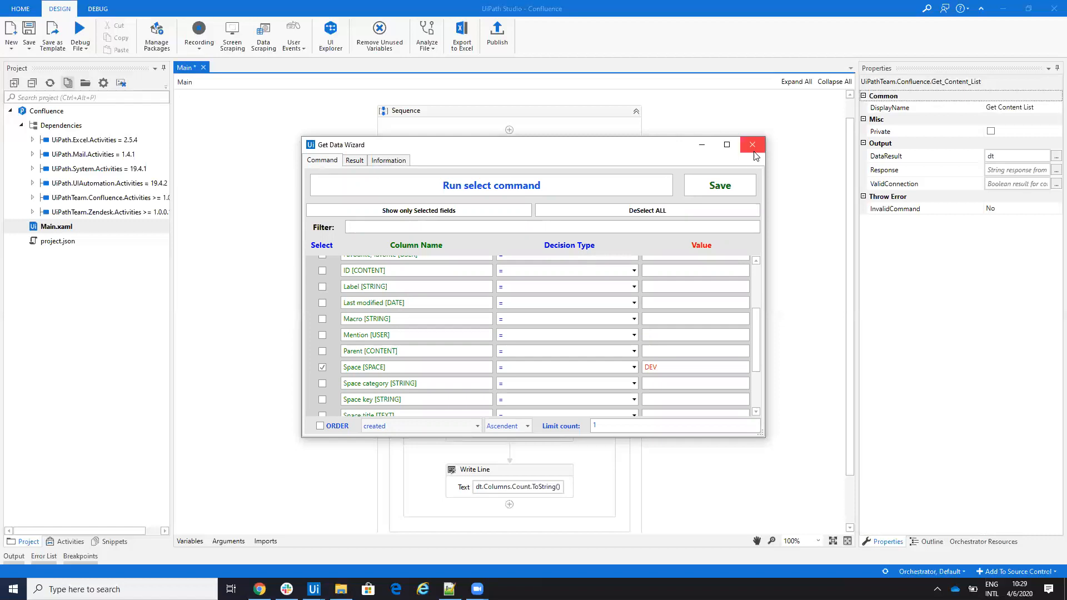
left_click(753, 144)
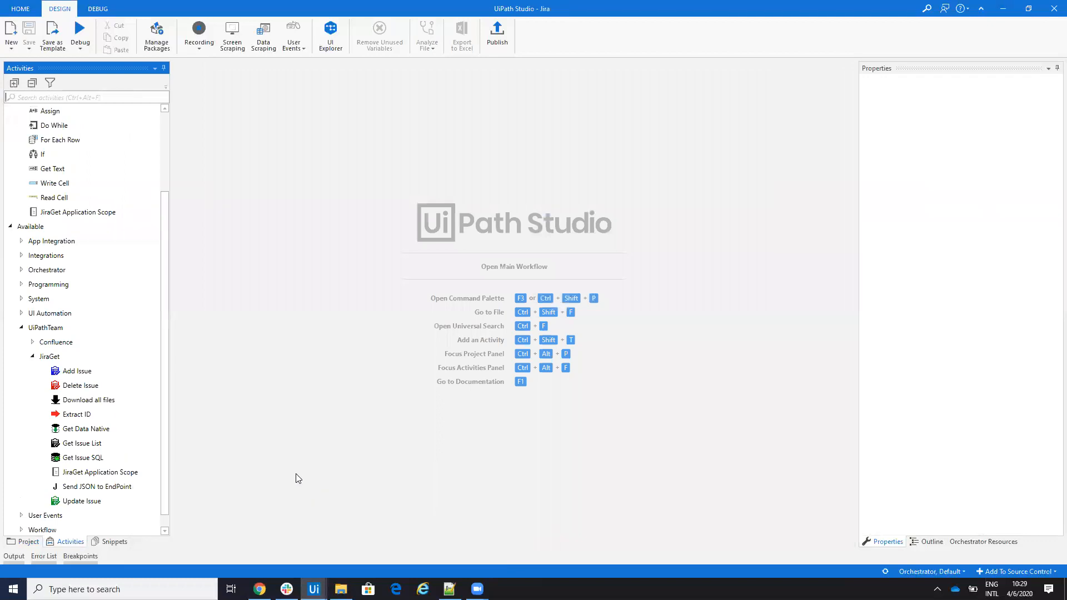
mouse_move(83, 443)
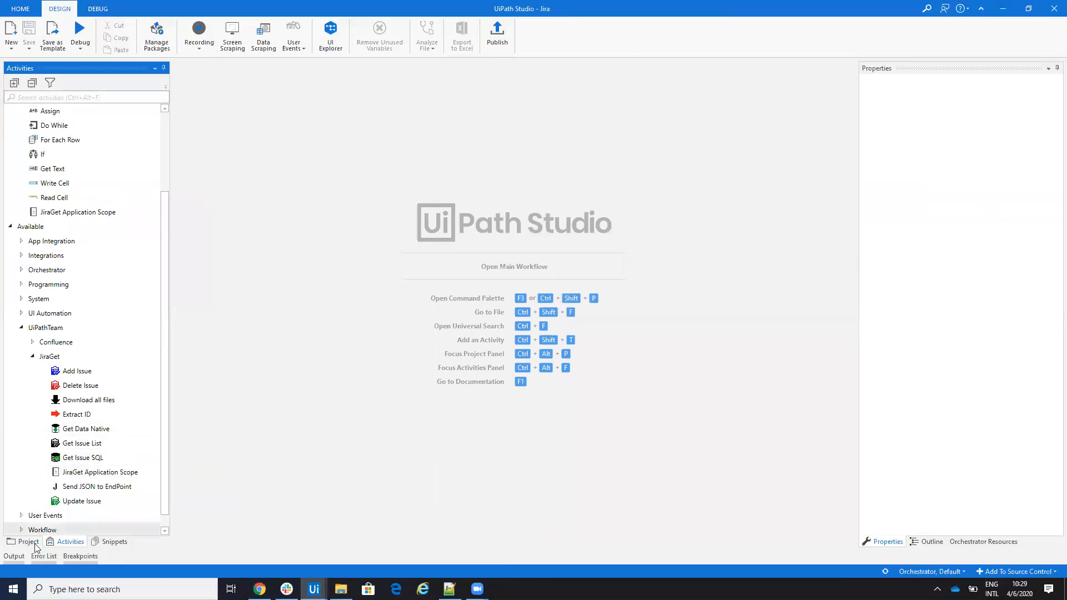
Open the Jira project's Main.xaml from the Project panel to view the JiraGet Application Scope.
left_click(25, 542)
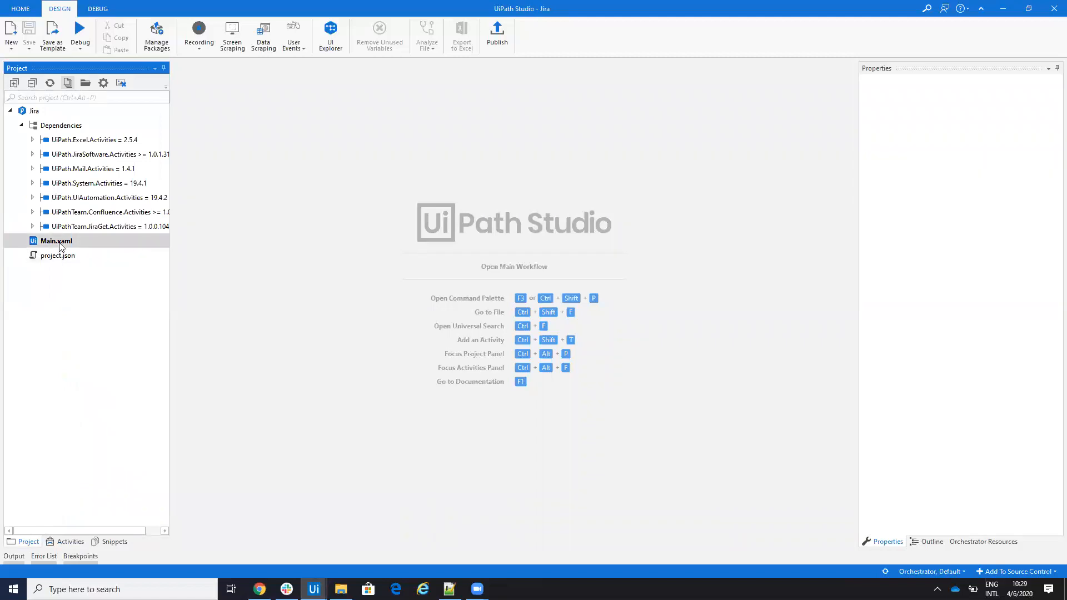
double_click(55, 240)
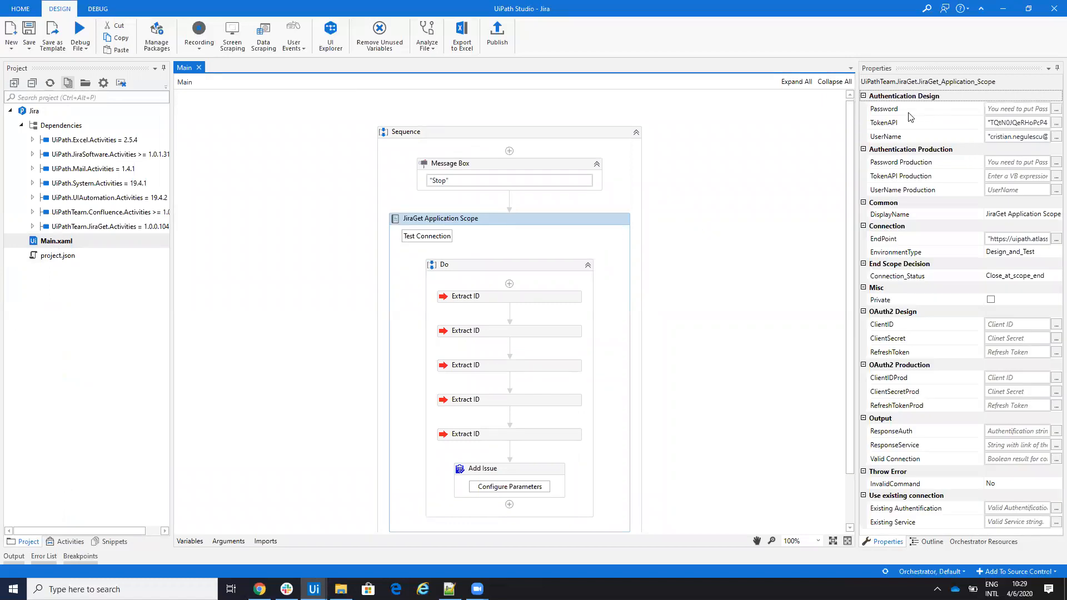
mouse_move(1017, 108)
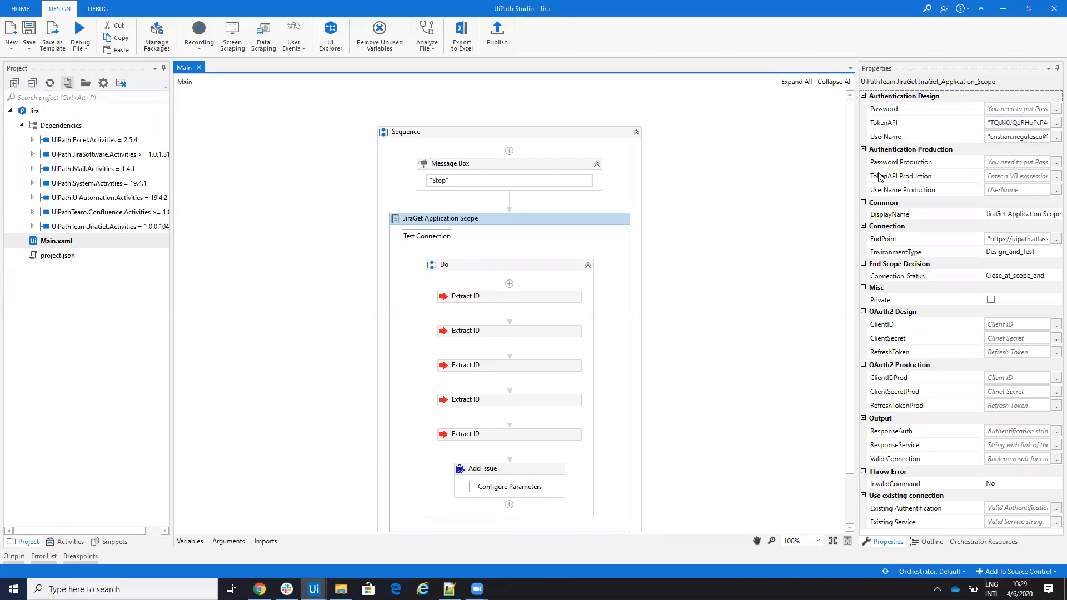
mouse_move(879, 175)
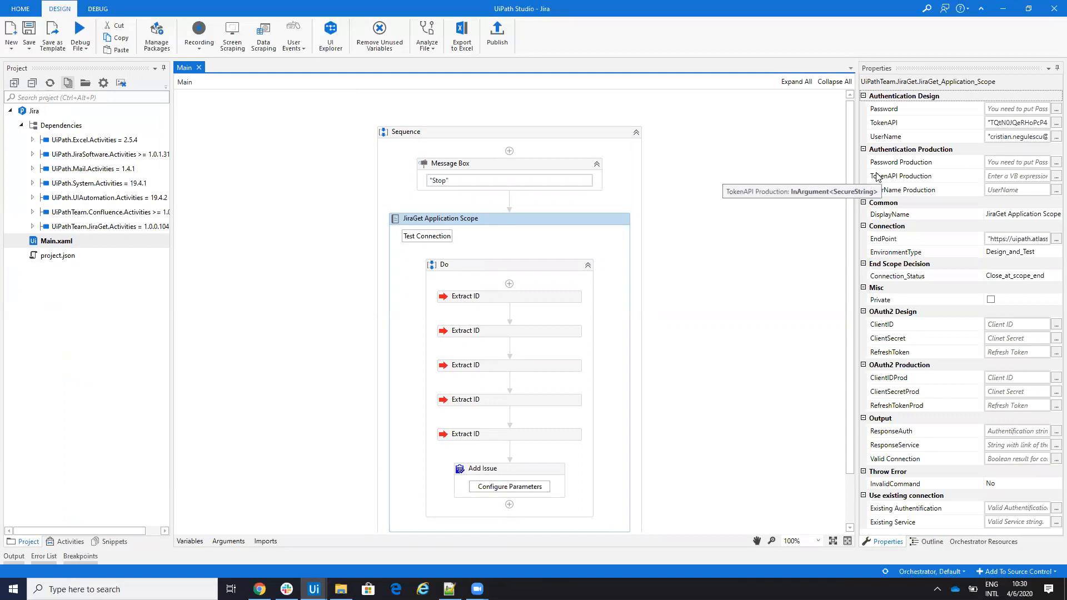
mouse_move(453, 279)
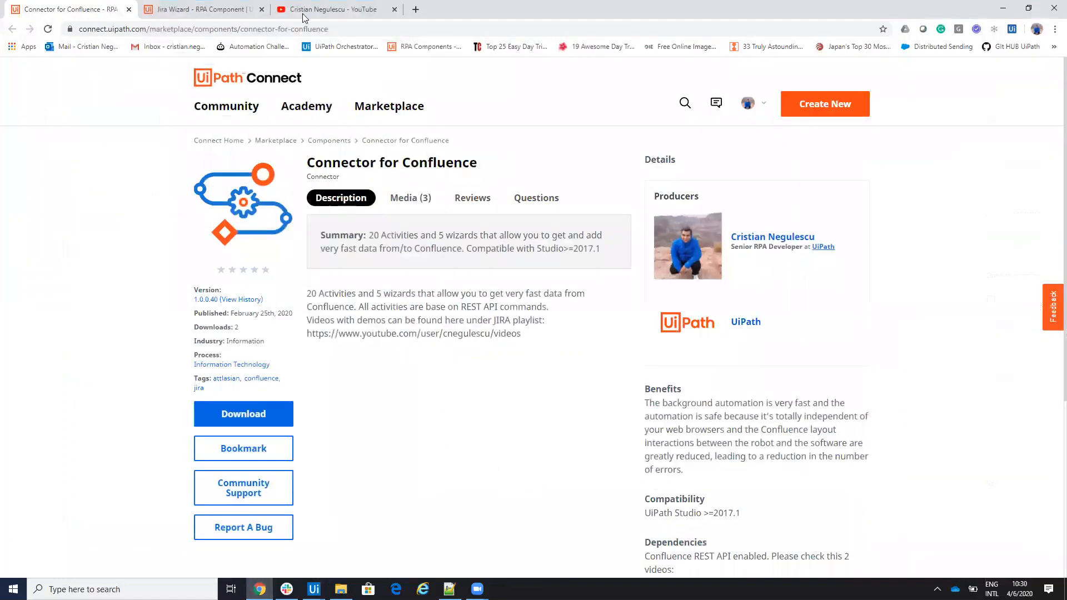
Open the YouTube channel tab and show its Playlists, including the Jira and Confluence tutorials.
left_click(332, 9)
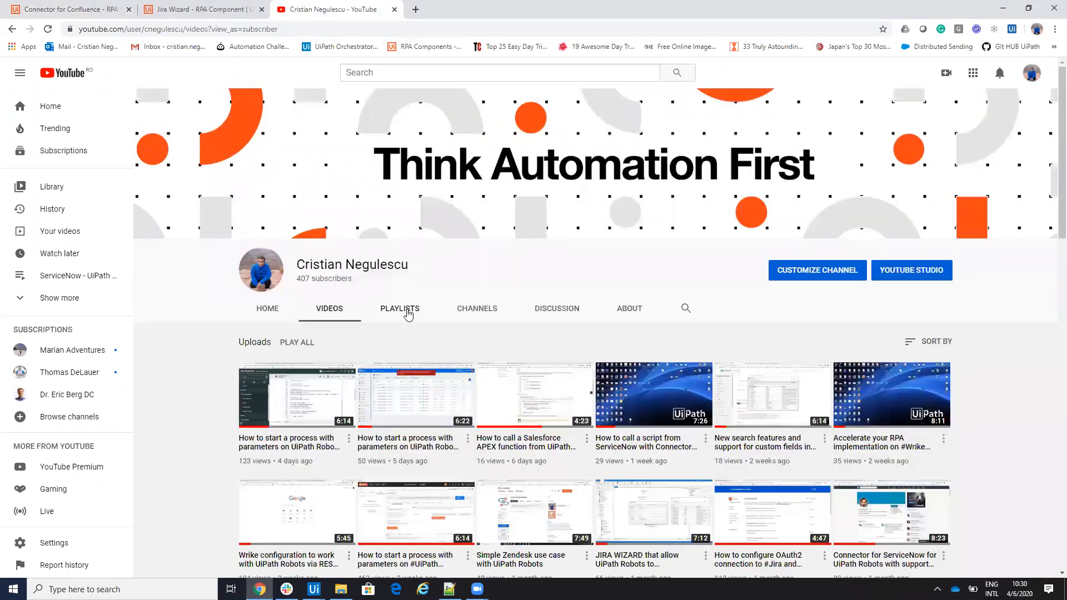
left_click(399, 309)
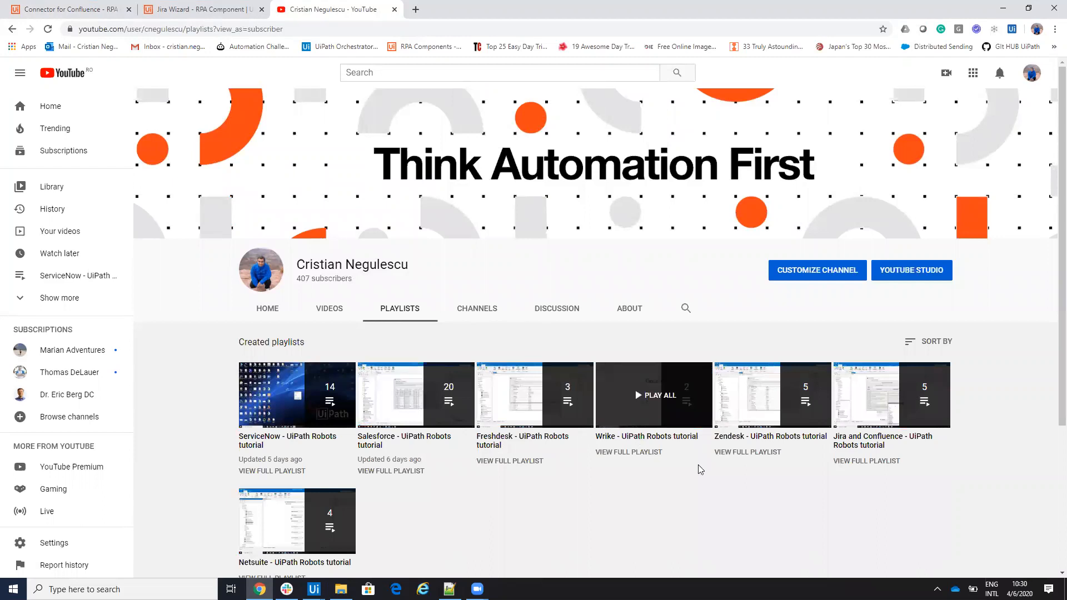